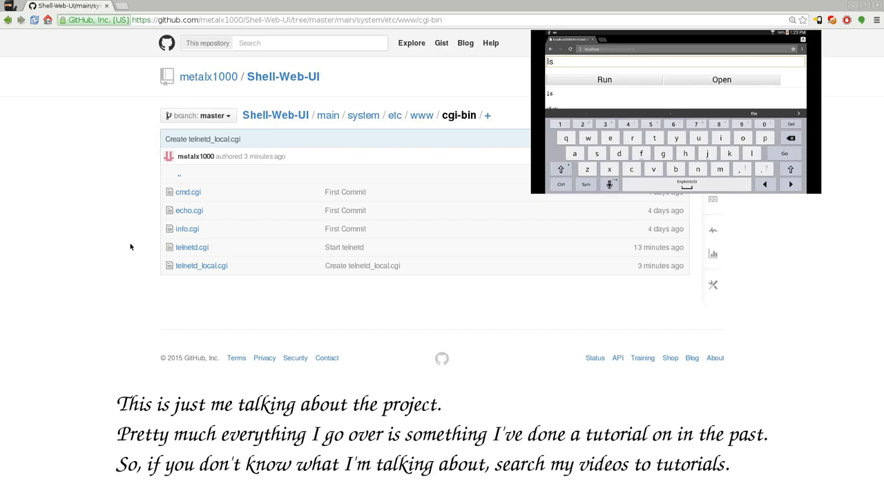
Step: Open cmd.cgi in cgi-bin to read its shell script that evaluates the query string
{"action": "type", "text": "-"}
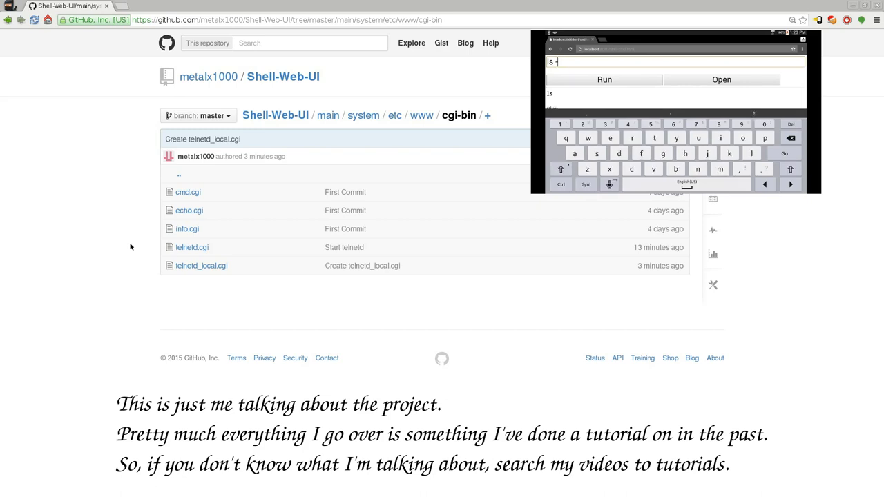
{"action": "type", "text": "hla"}
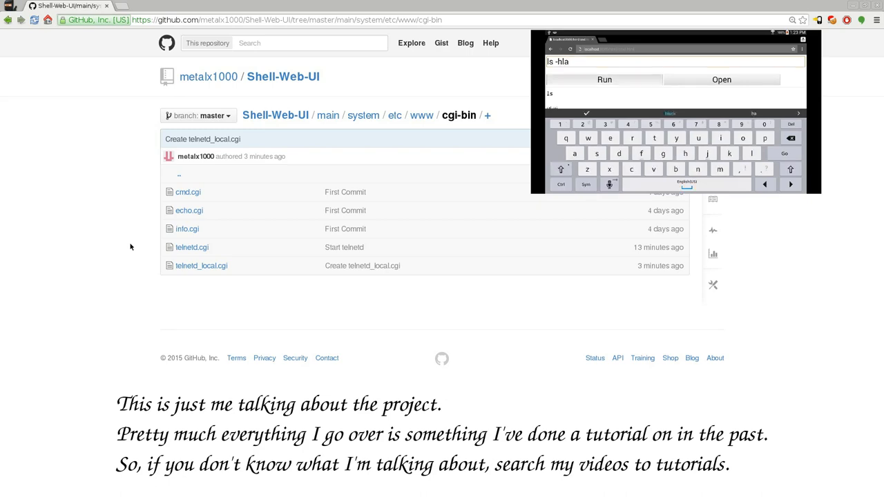
{"action": "left_click", "coordinate": [603, 80]}
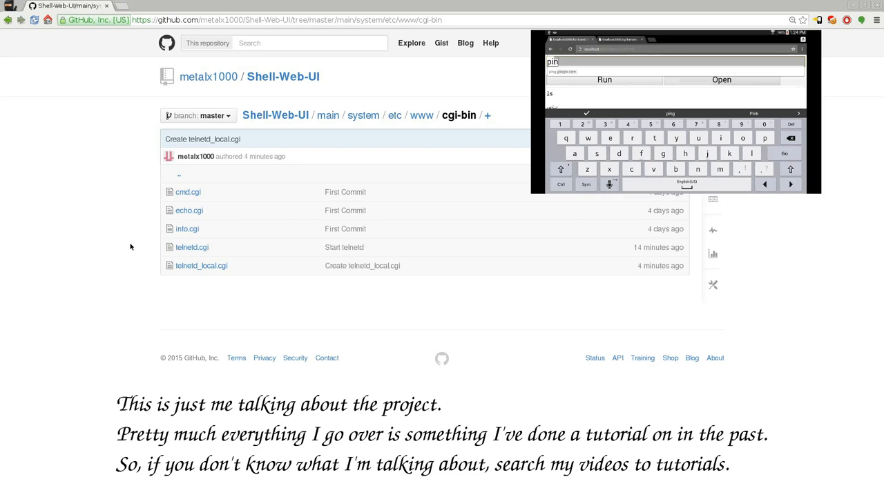
{"action": "type", "text": "ping google.com"}
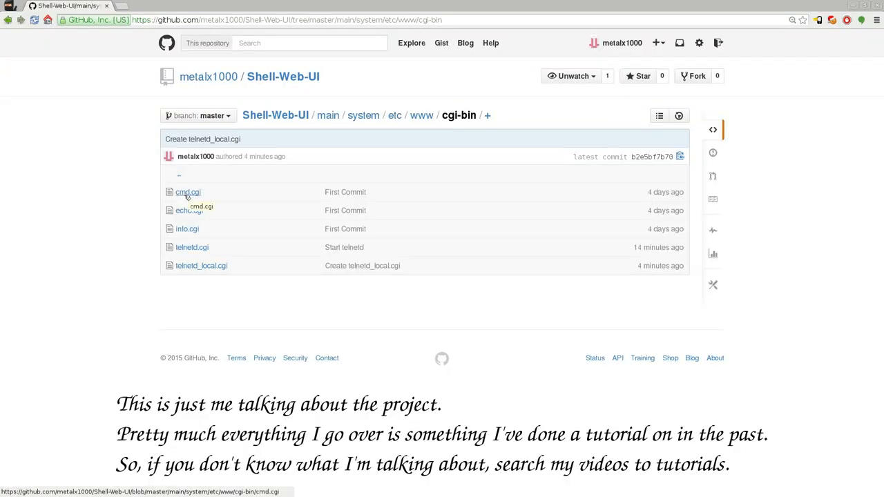
{"action": "left_click", "coordinate": [187, 192]}
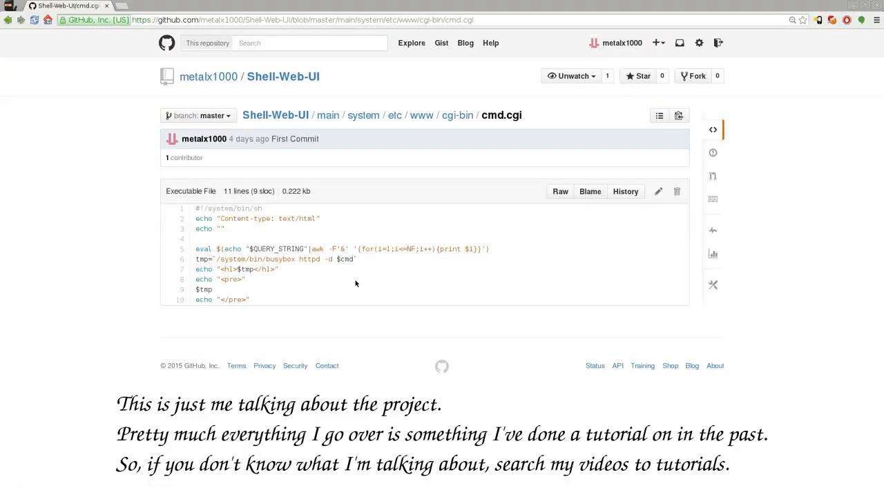
{"action": "mouse_move", "coordinate": [328, 308]}
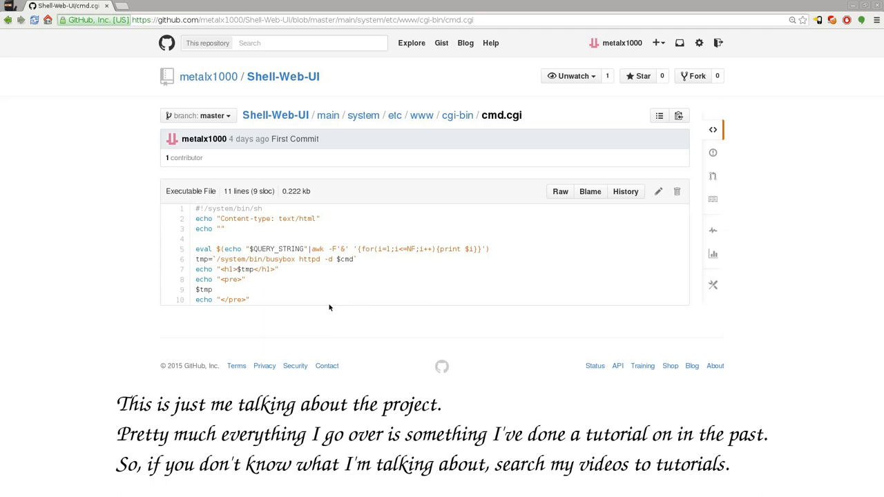
{"action": "mouse_move", "coordinate": [328, 297]}
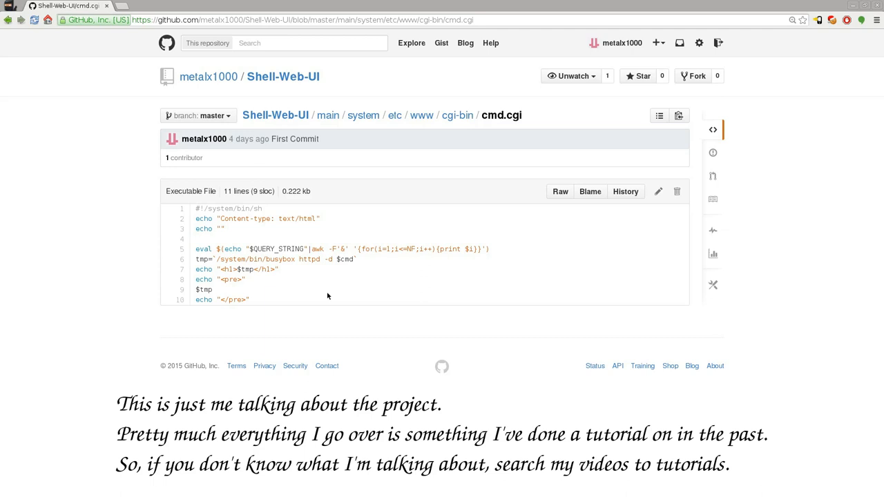
{"action": "mouse_move", "coordinate": [89, 104]}
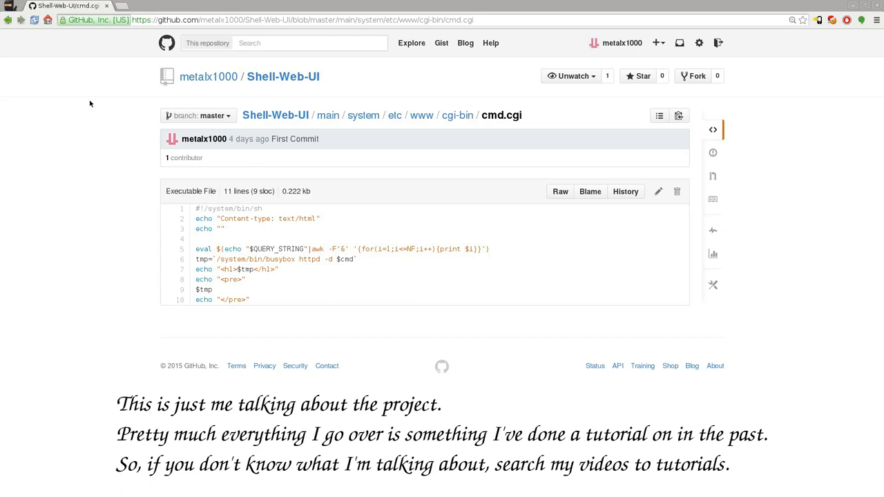
{"action": "mouse_move", "coordinate": [25, 46]}
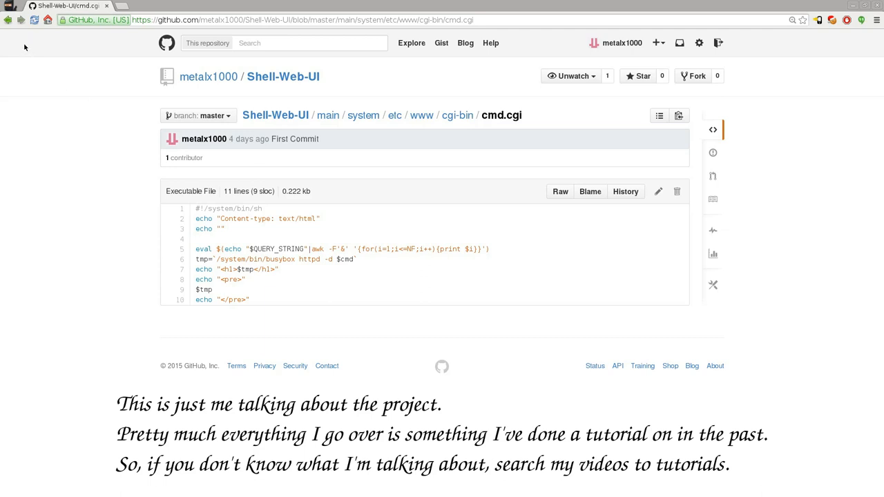
{"action": "mouse_move", "coordinate": [33, 164]}
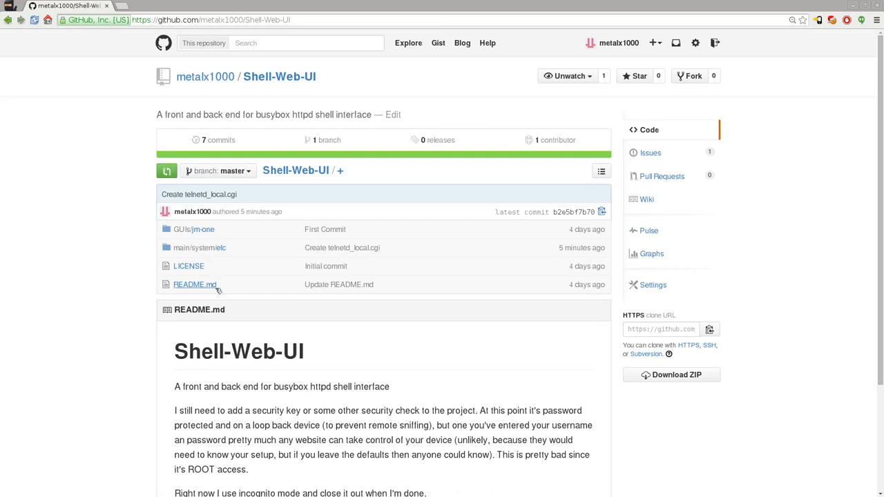
{"action": "mouse_move", "coordinate": [254, 283]}
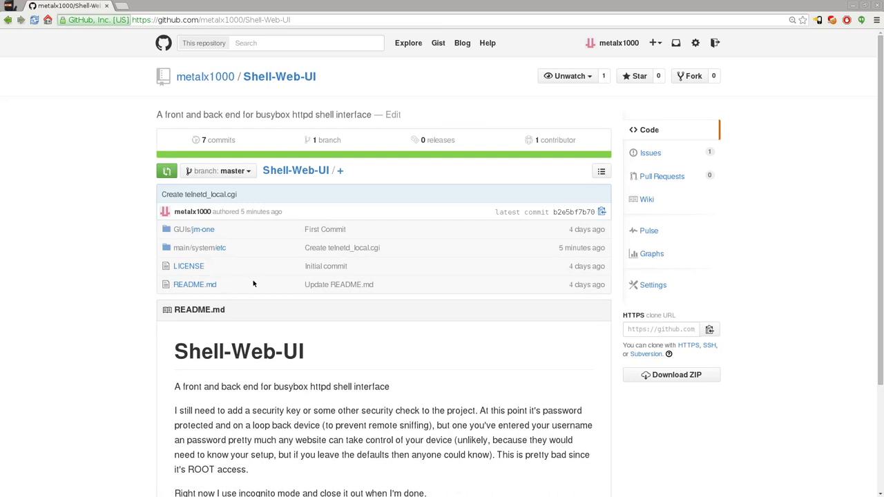
{"action": "mouse_move", "coordinate": [351, 236]}
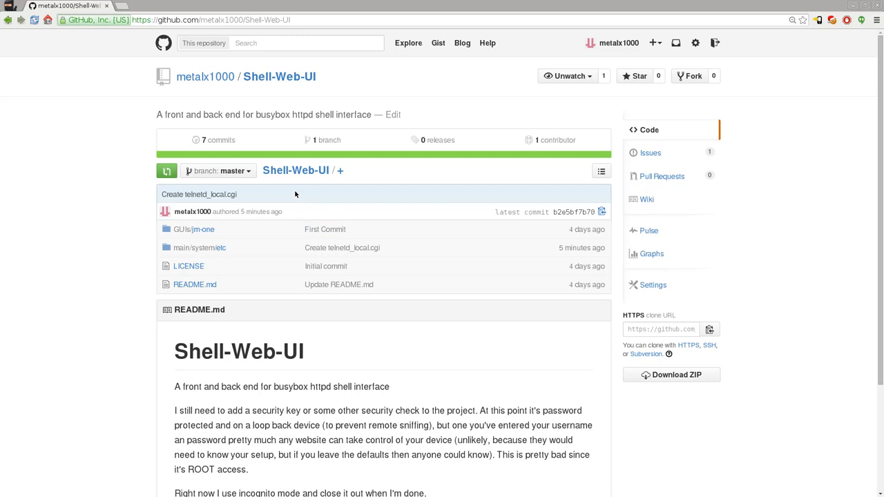
Step: Navigate through main/system/etc and www into cgi-bin, showing its five CGI scripts
{"action": "left_click", "coordinate": [199, 247]}
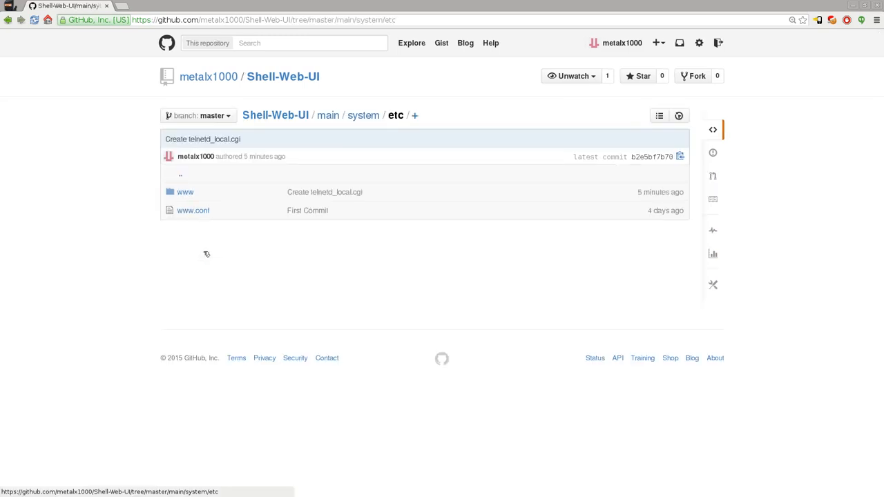
{"action": "left_click", "coordinate": [185, 192]}
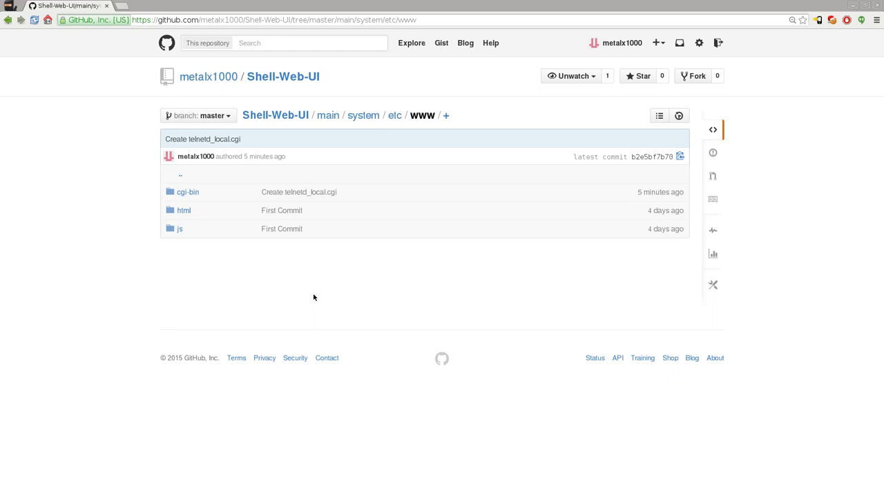
{"action": "mouse_move", "coordinate": [187, 192]}
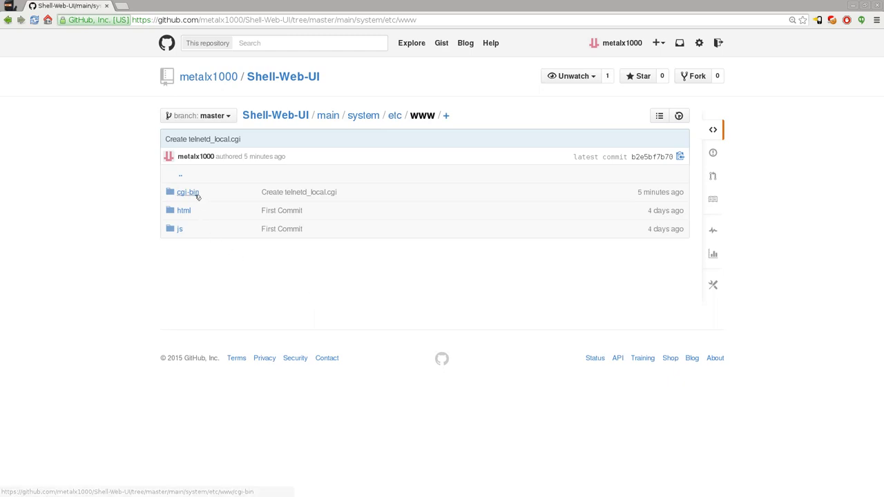
{"action": "left_click", "coordinate": [188, 191]}
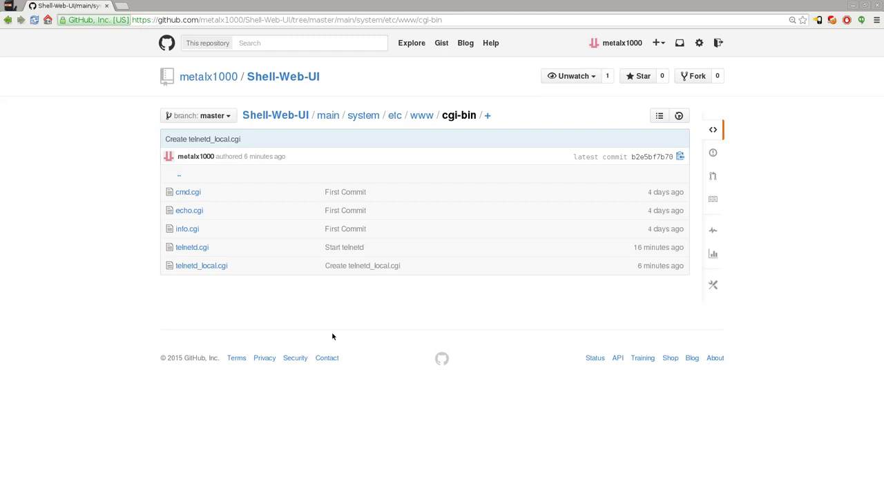
{"action": "mouse_move", "coordinate": [192, 246]}
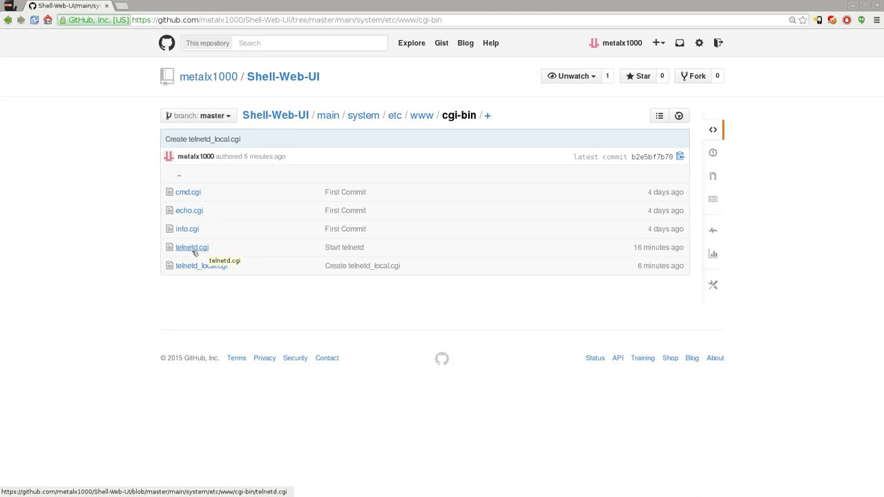
{"action": "mouse_move", "coordinate": [204, 249]}
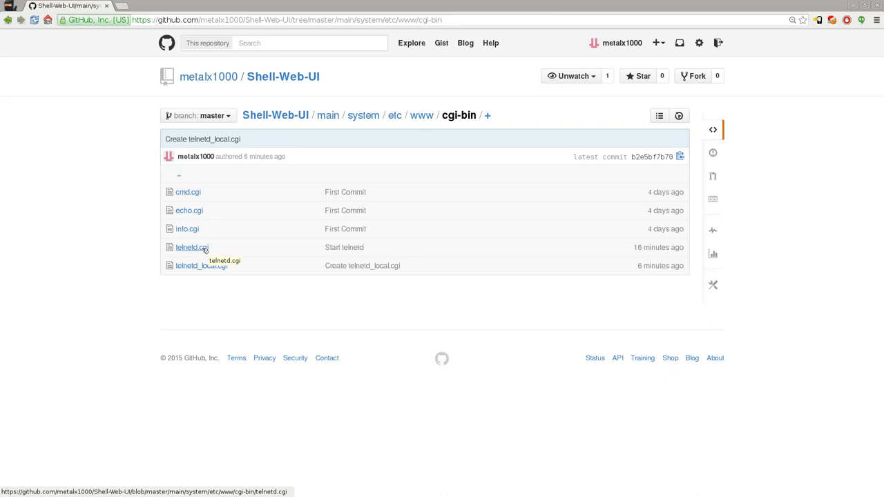
Step: Open telnetd.cgi, highlight the port number 686, and select the whole script
{"action": "left_click", "coordinate": [191, 247]}
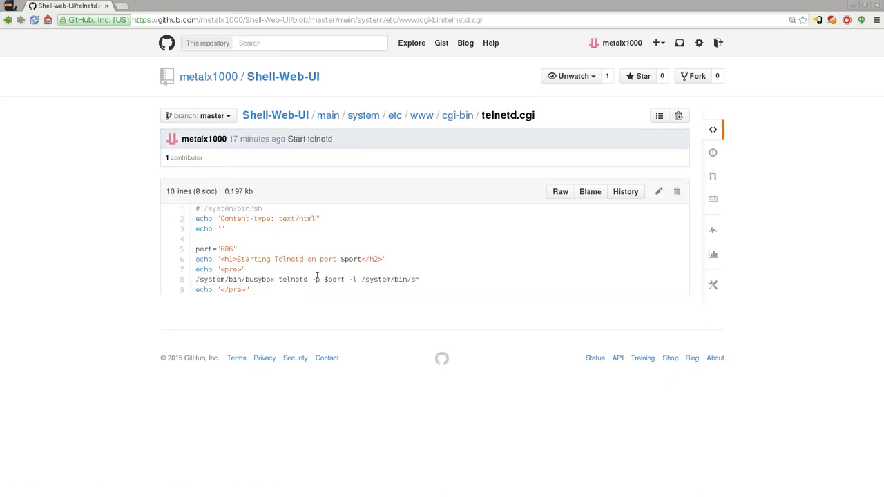
{"action": "double_click", "coordinate": [227, 249]}
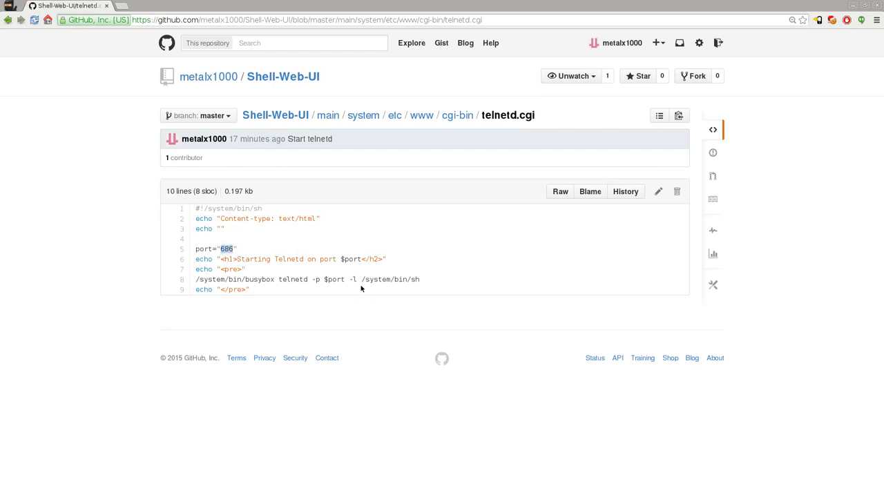
{"action": "mouse_move", "coordinate": [350, 303]}
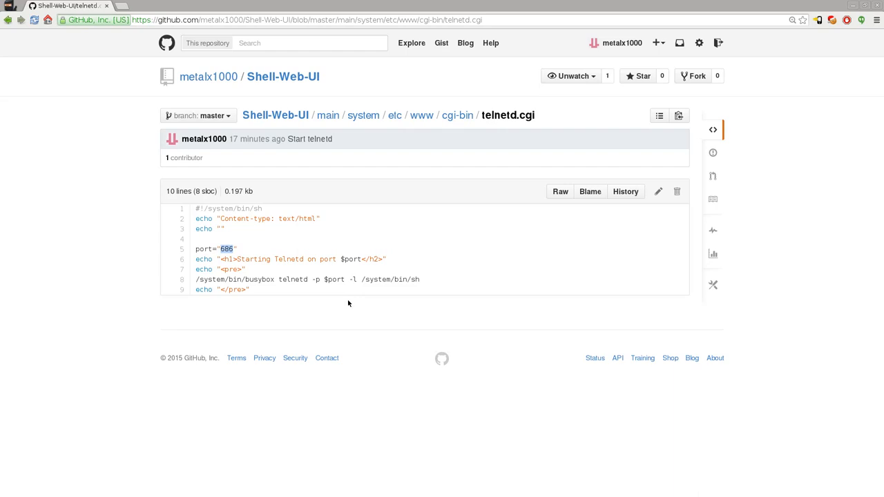
{"action": "left_click_drag", "start_coordinate": [195, 208], "coordinate": [425, 279]}
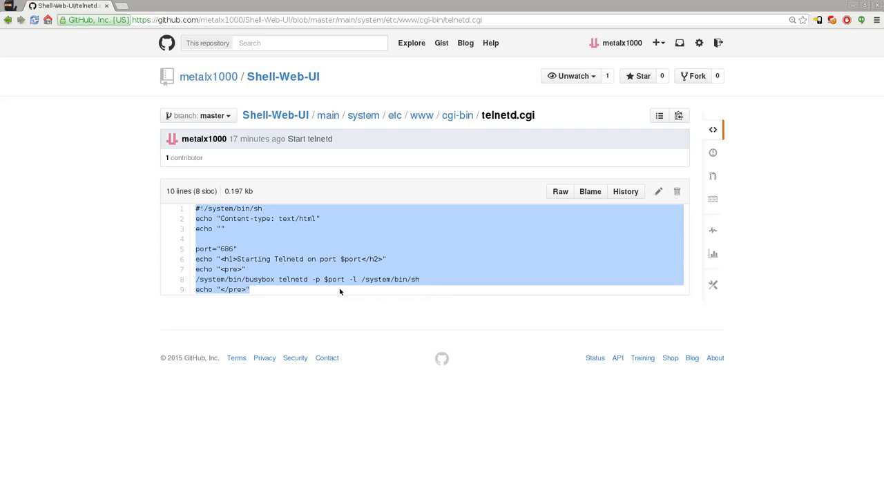
{"action": "mouse_move", "coordinate": [326, 295]}
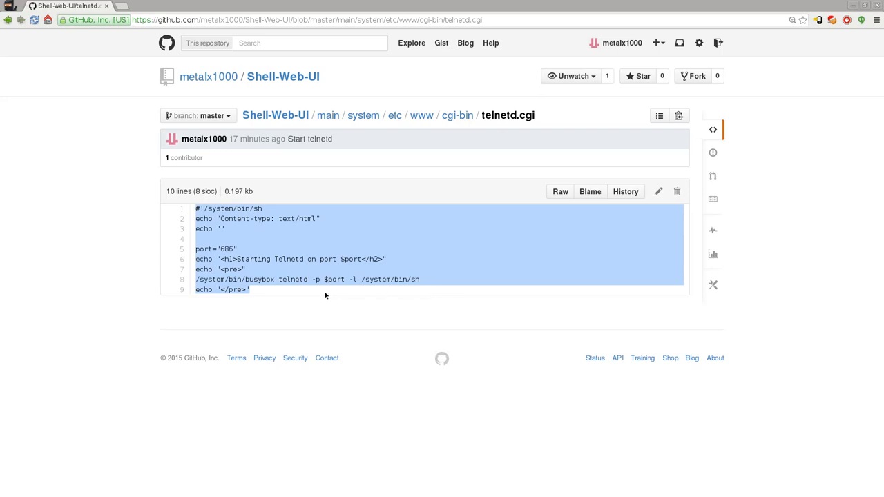
{"action": "mouse_move", "coordinate": [23, 40]}
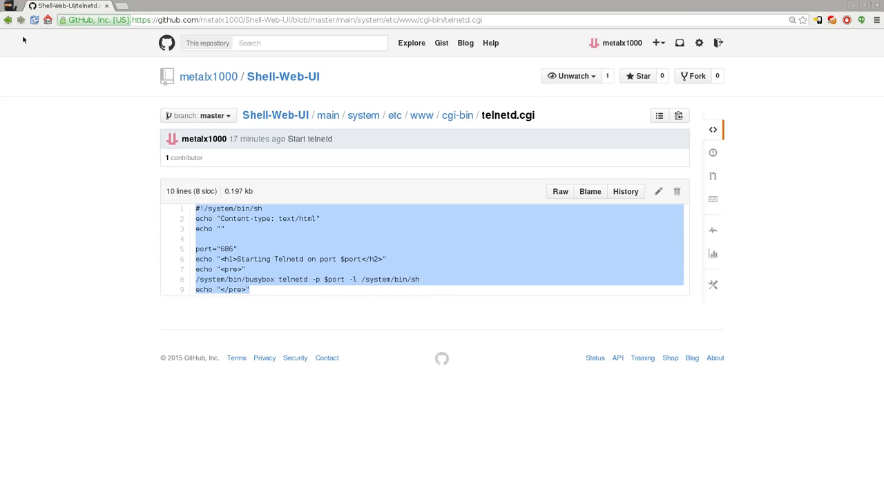
{"action": "mouse_move", "coordinate": [28, 48]}
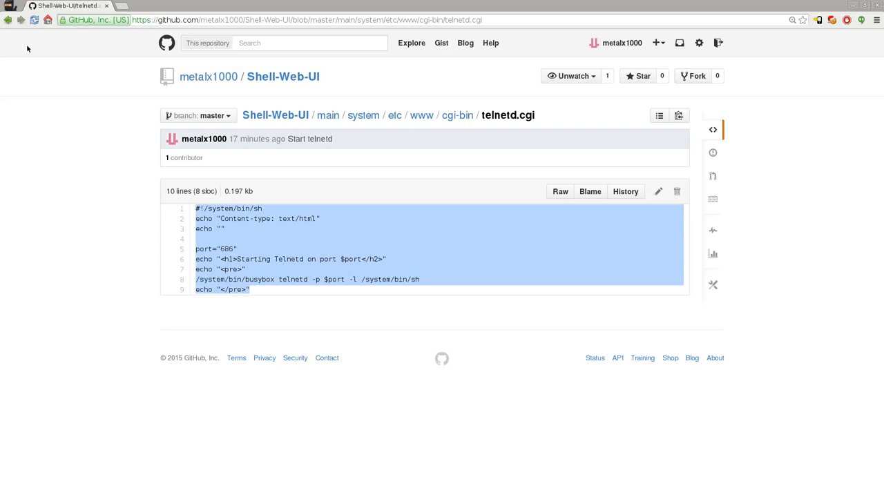
{"action": "mouse_move", "coordinate": [10, 31]}
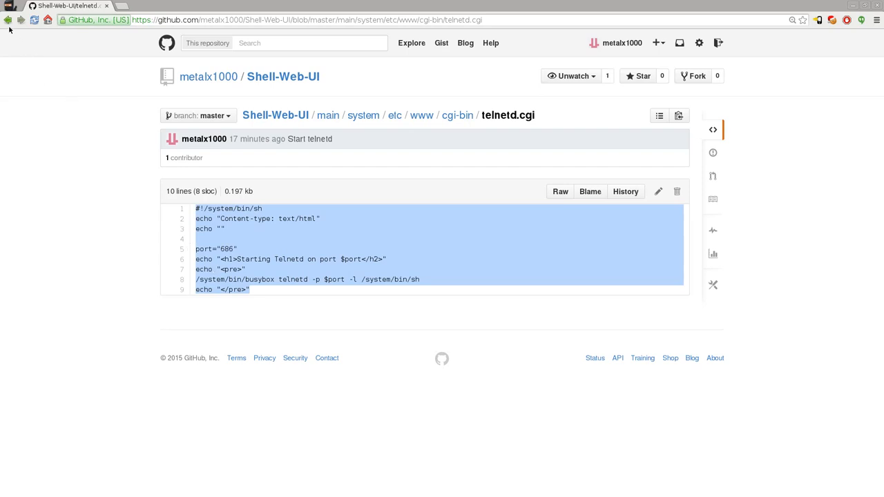
{"action": "mouse_move", "coordinate": [20, 42]}
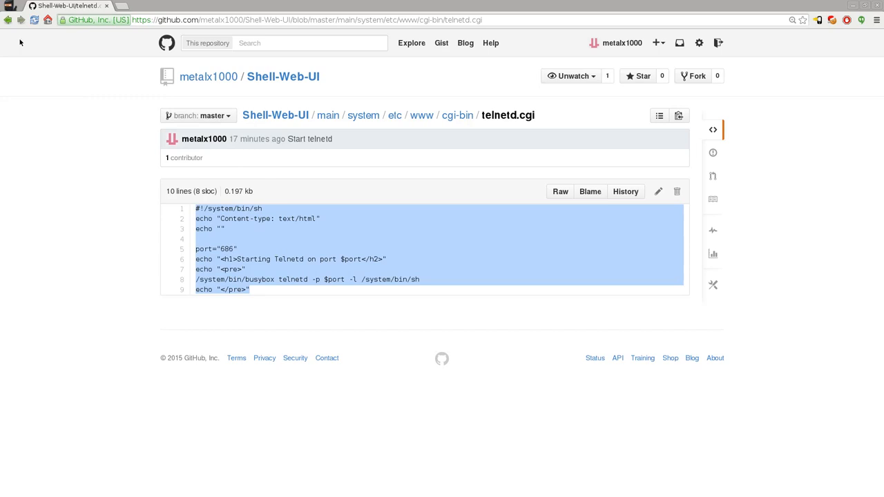
Step: Return to cgi-bin and open telnetd_local.cgi, which binds telnetd to 127.0.0.1 port 868
{"action": "left_click", "coordinate": [456, 115]}
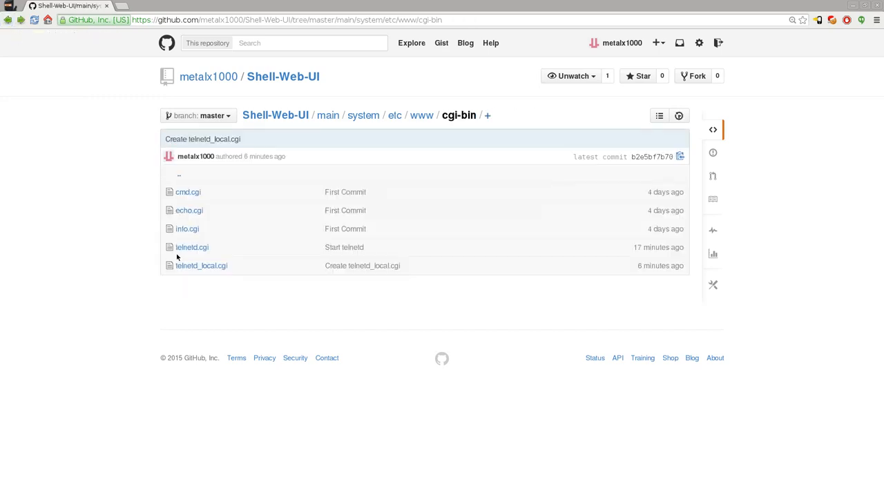
{"action": "mouse_move", "coordinate": [188, 273]}
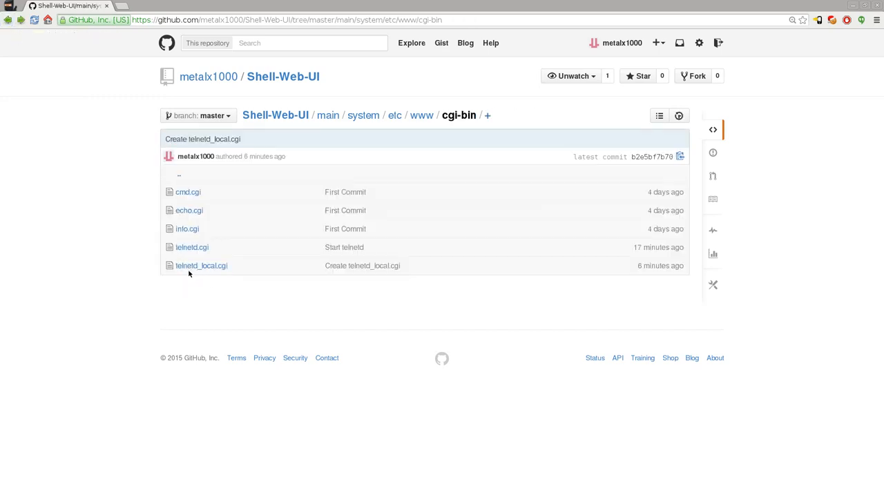
{"action": "mouse_move", "coordinate": [201, 273]}
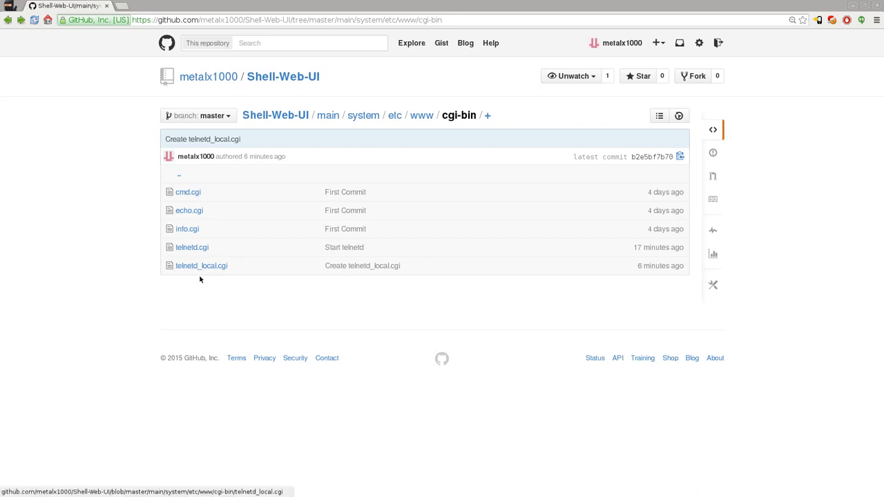
{"action": "mouse_move", "coordinate": [201, 266]}
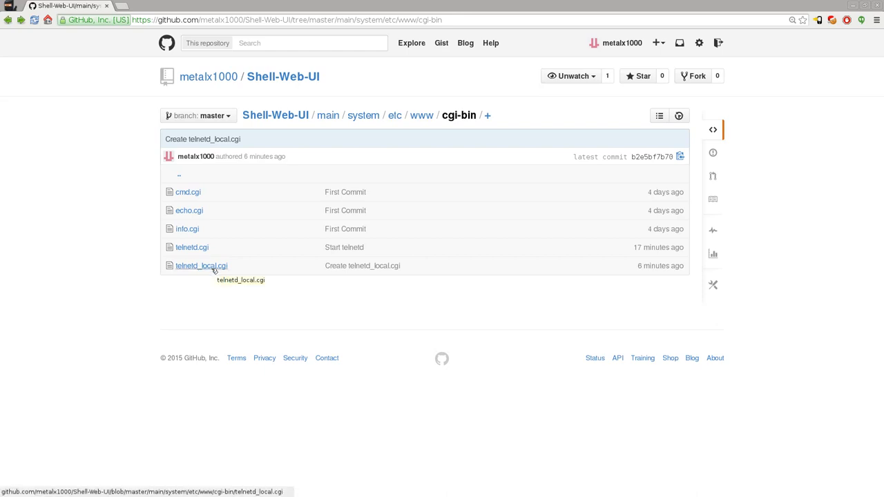
{"action": "left_click", "coordinate": [201, 265]}
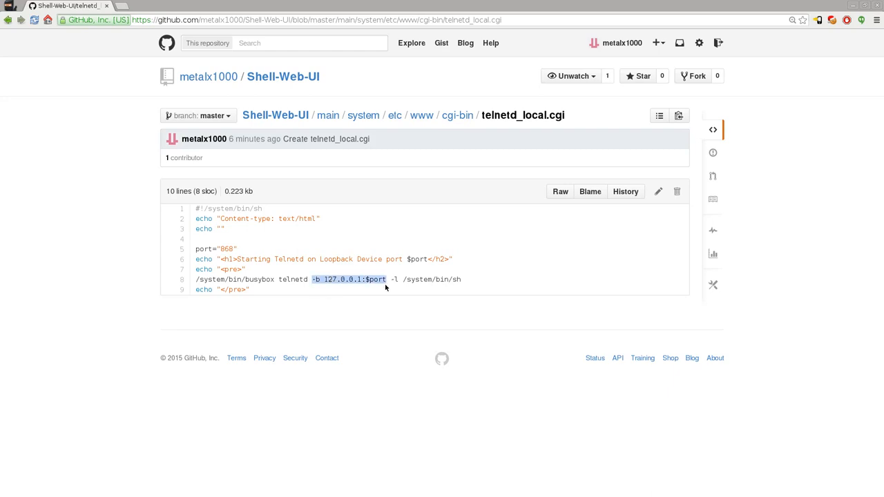
{"action": "mouse_move", "coordinate": [382, 315]}
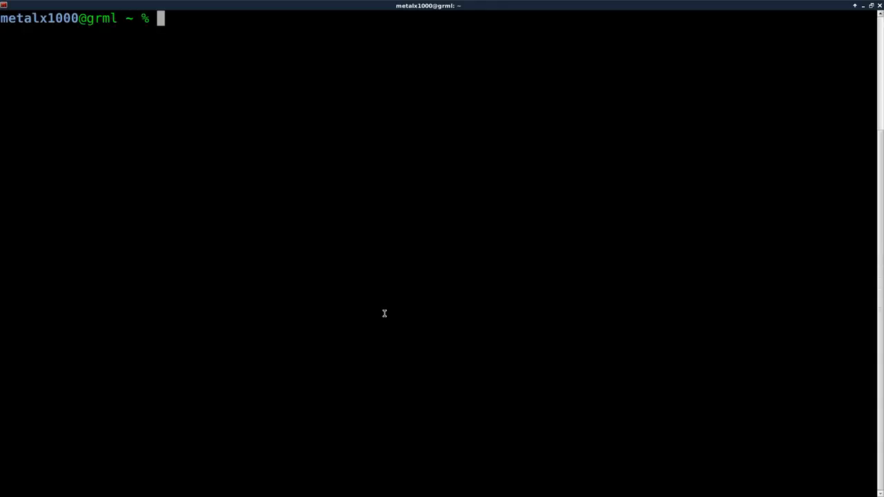
Step: Start 'sudo adb shell' with the sudo password, then run su, which is denied
{"action": "type", "text": "sudo adb"}
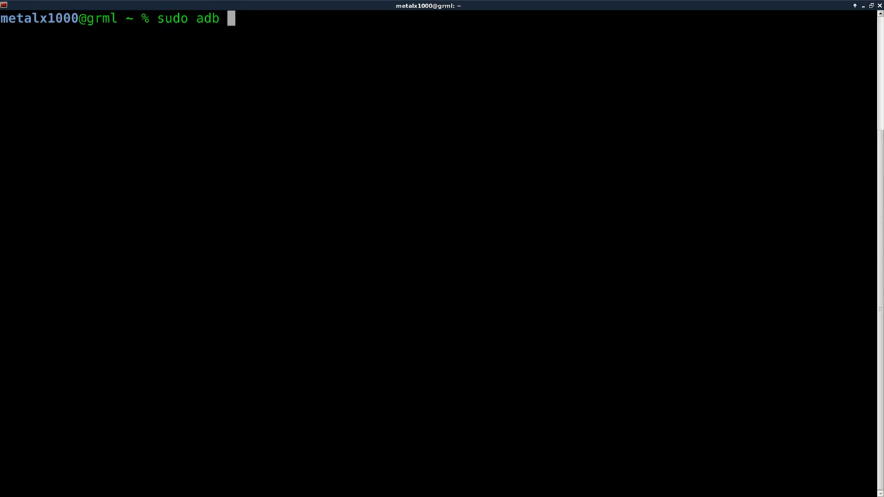
{"action": "type", "text": "shell"}
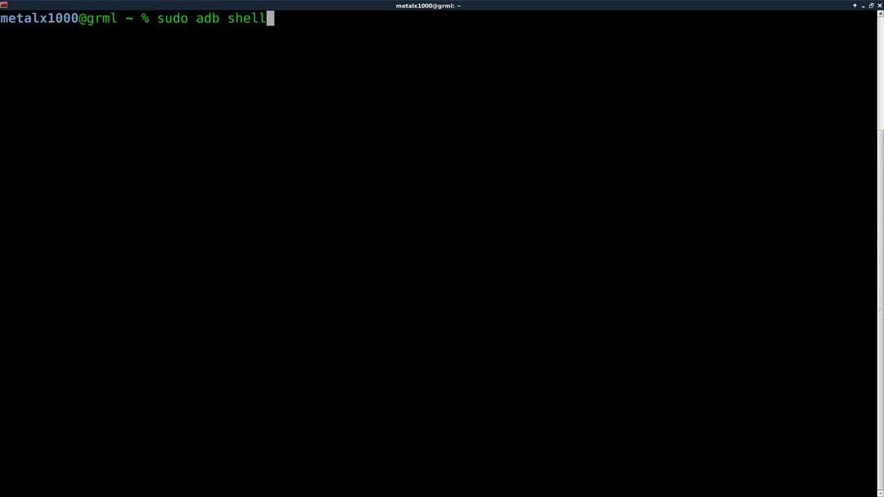
{"action": "key", "text": "Return"}
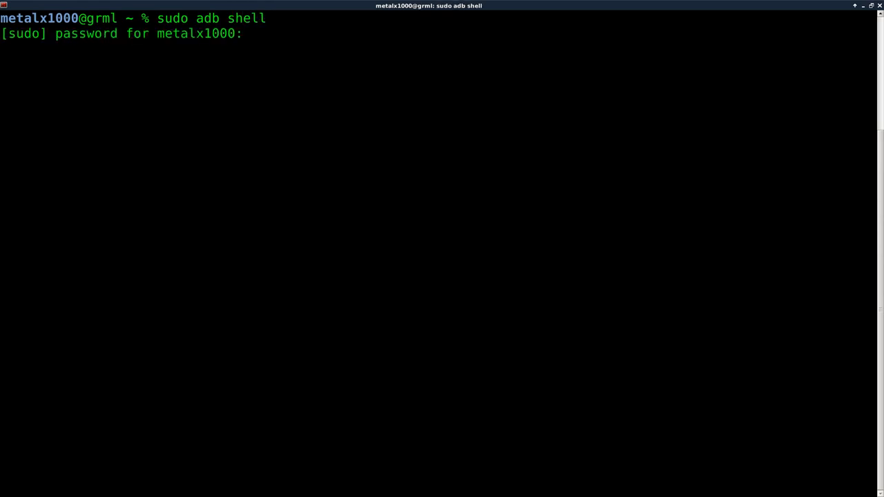
{"action": "key", "text": "Return"}
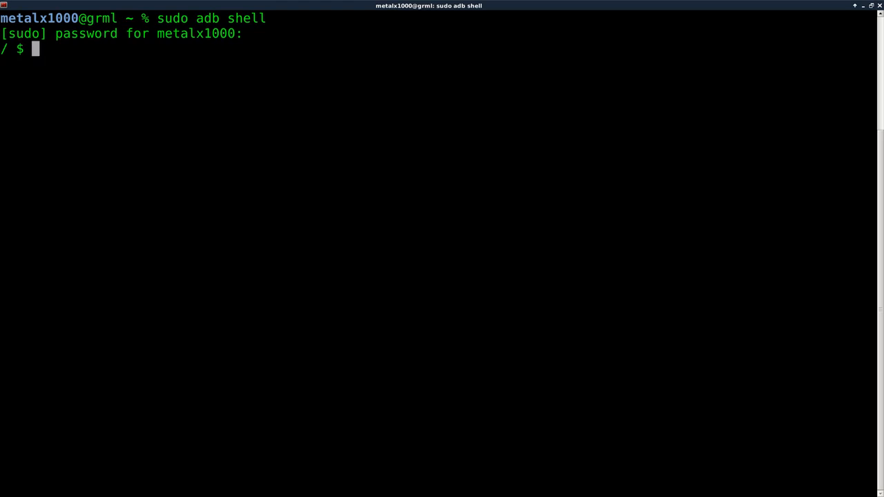
{"action": "type", "text": "s"}
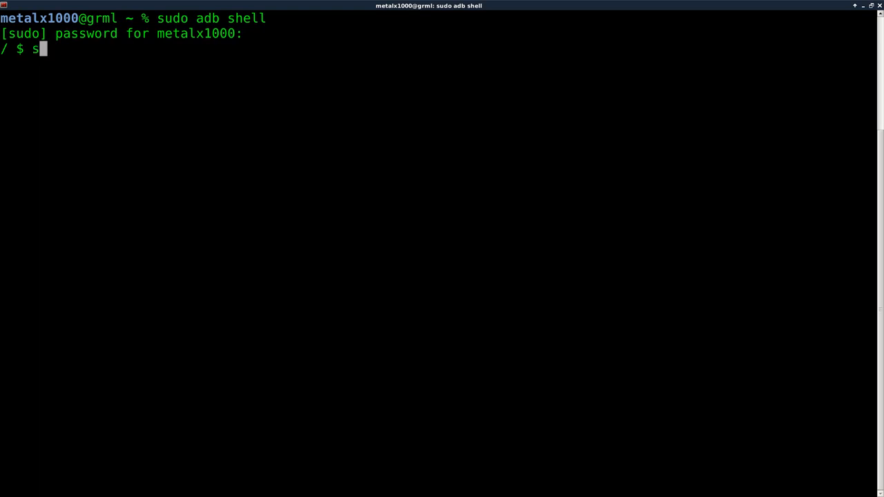
{"action": "key", "text": "Return"}
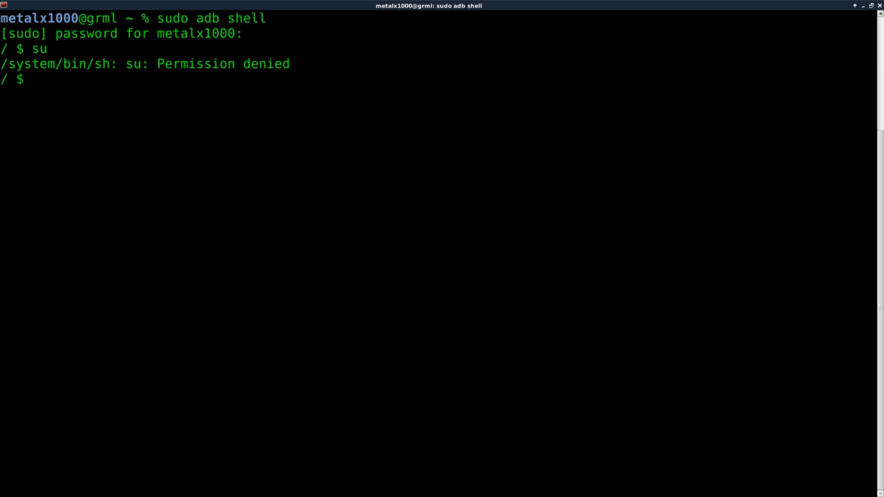
Step: Connect to the device's loopback telnet with 'busybox telnet 127.0.0.1 868'
{"action": "type", "text": "busybo"}
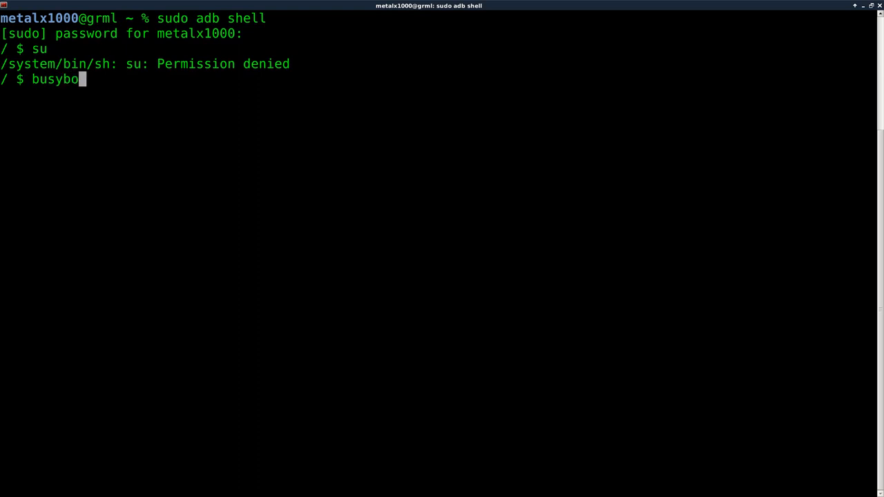
{"action": "type", "text": "x"}
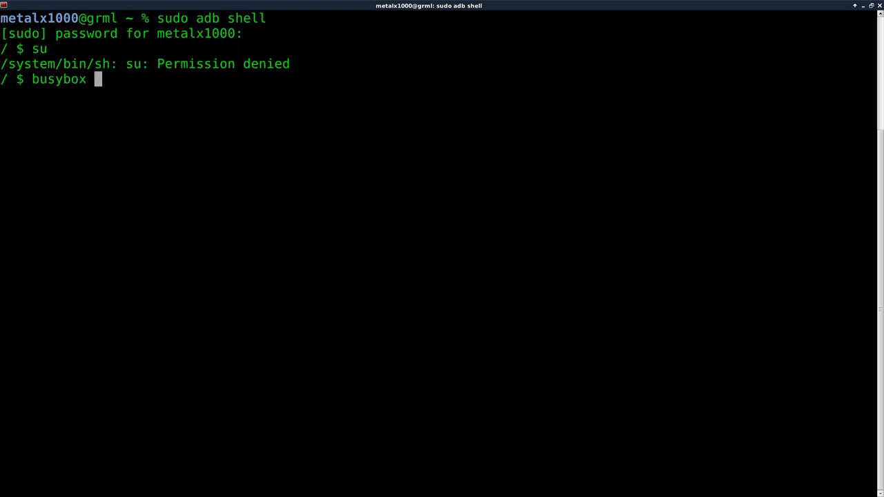
{"action": "type", "text": "telnet"}
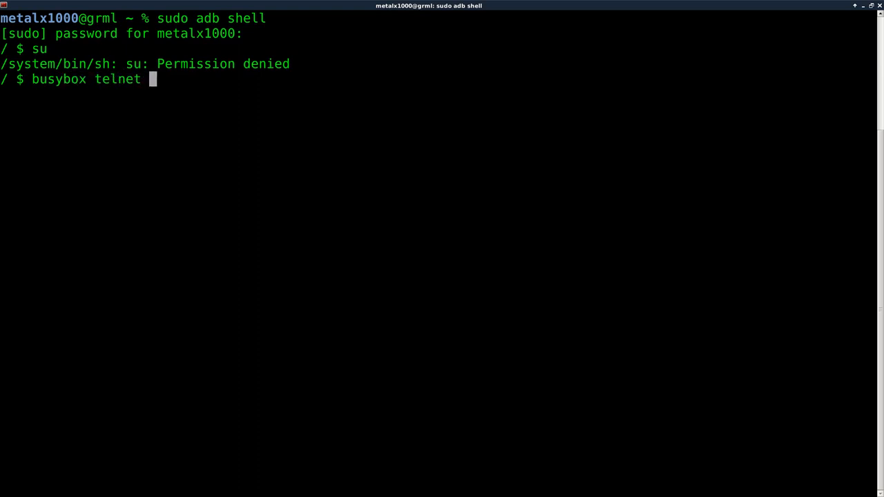
{"action": "type", "text": "12"}
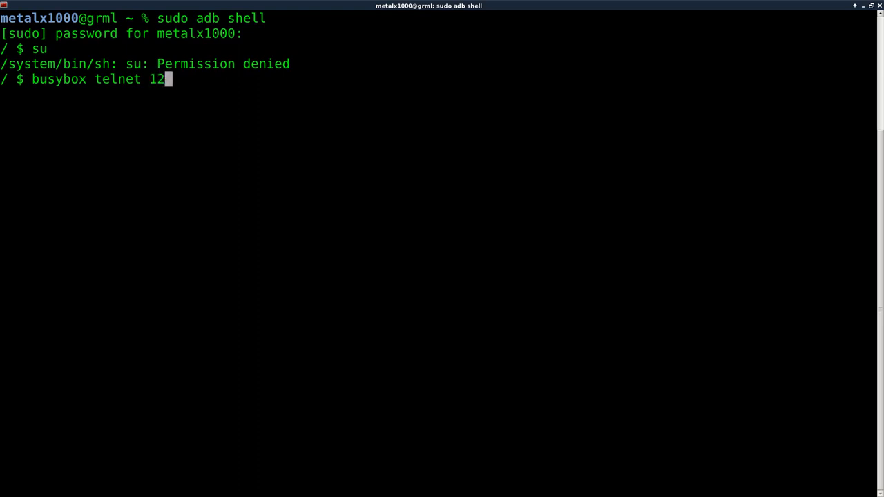
{"action": "type", "text": "7.0.0.1"}
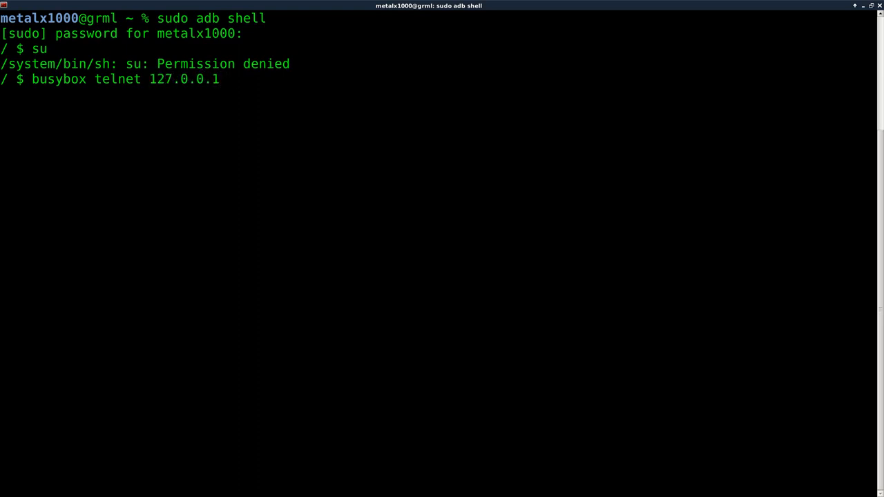
{"action": "type", "text": "868"}
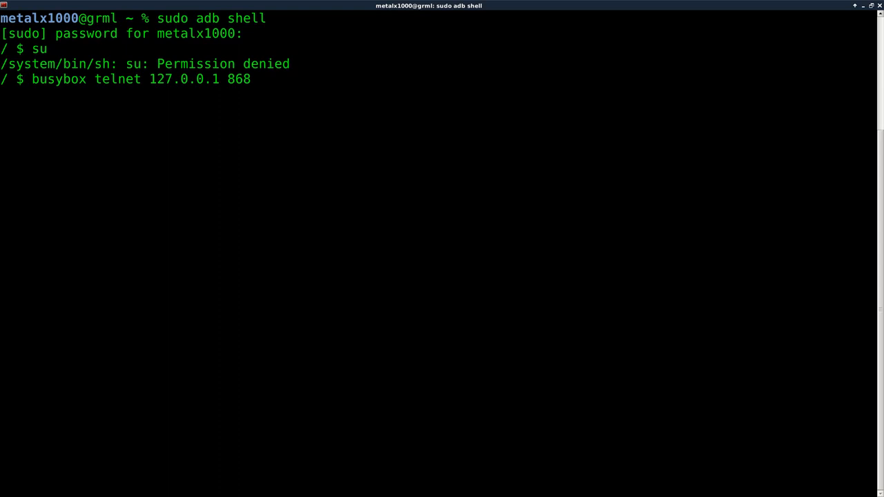
{"action": "key", "text": "Return"}
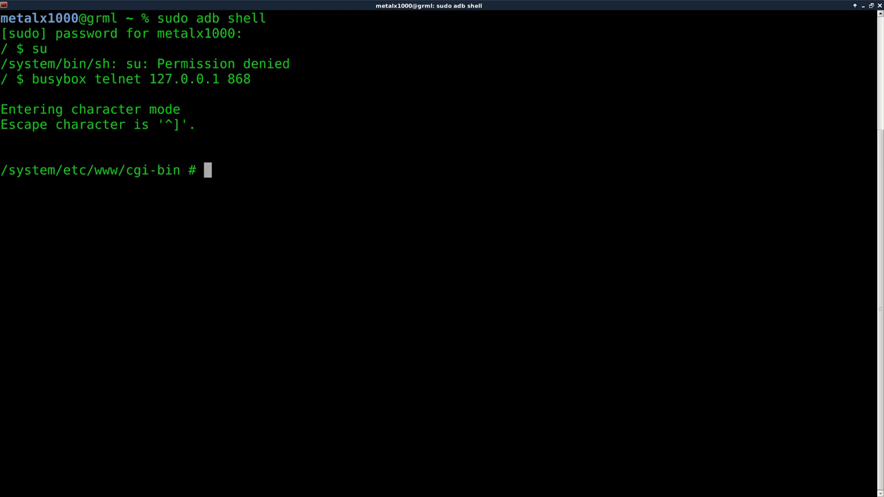
Step: Confirm the telnet shell runs as uid 0 with whoami, then exit
{"action": "type", "text": "who"}
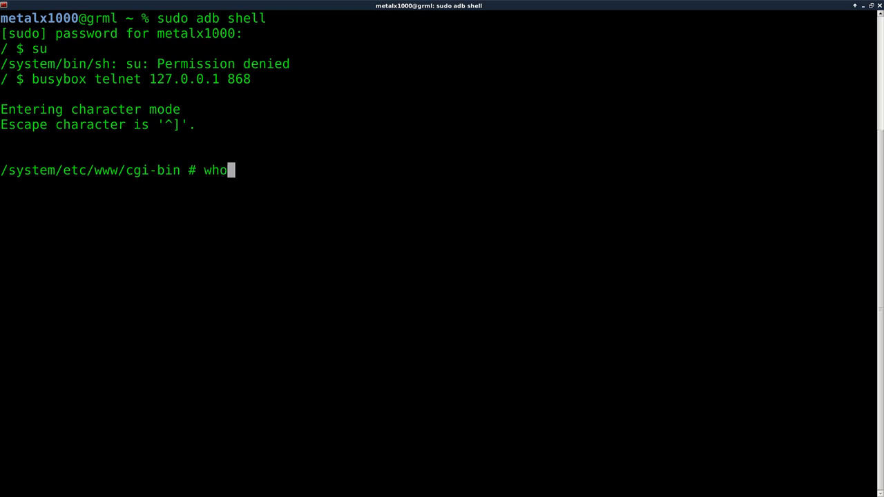
{"action": "key", "text": "Return"}
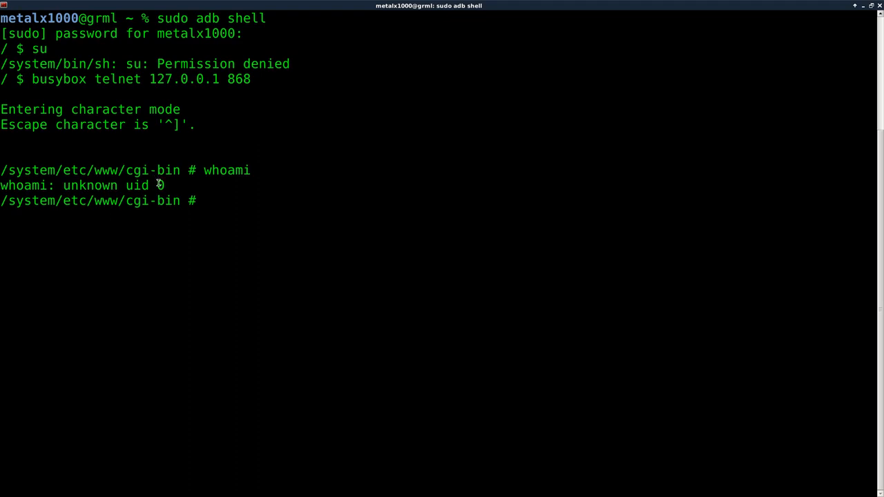
{"action": "mouse_move", "coordinate": [334, 174]}
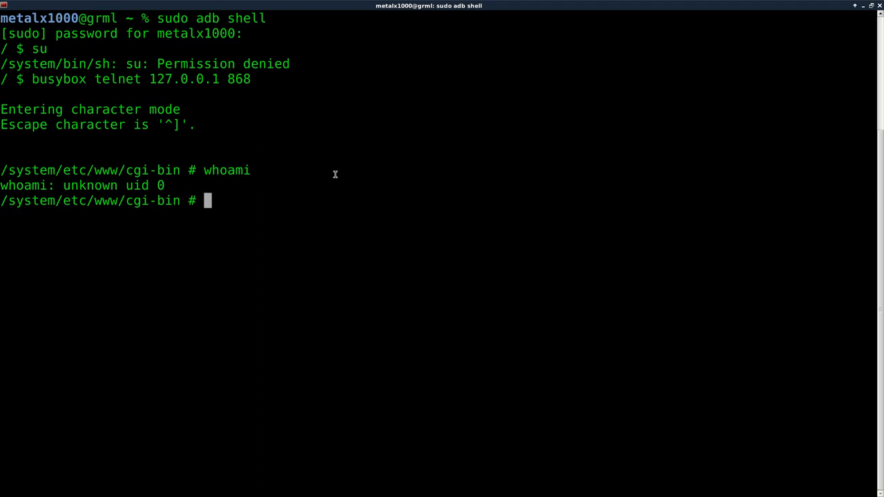
{"action": "type", "text": "exit"}
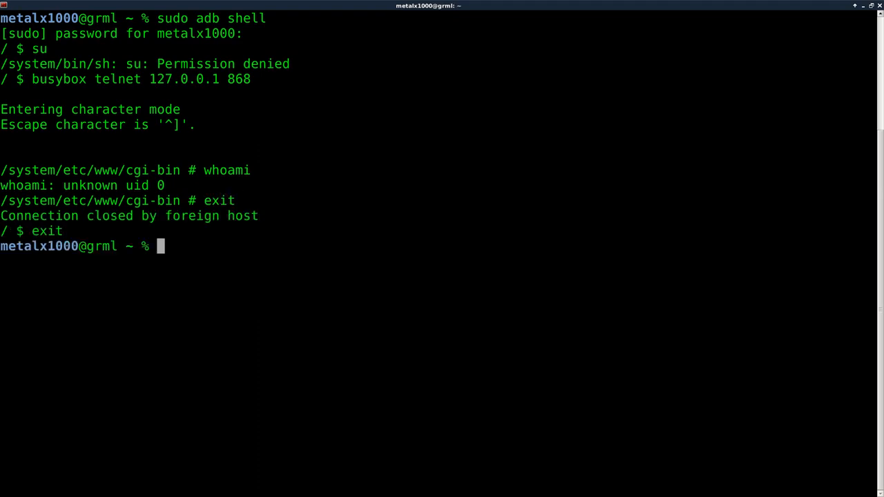
Step: Run an nmap port scan of the phone at 192.168.1.102
{"action": "type", "text": "nmap 192.16"}
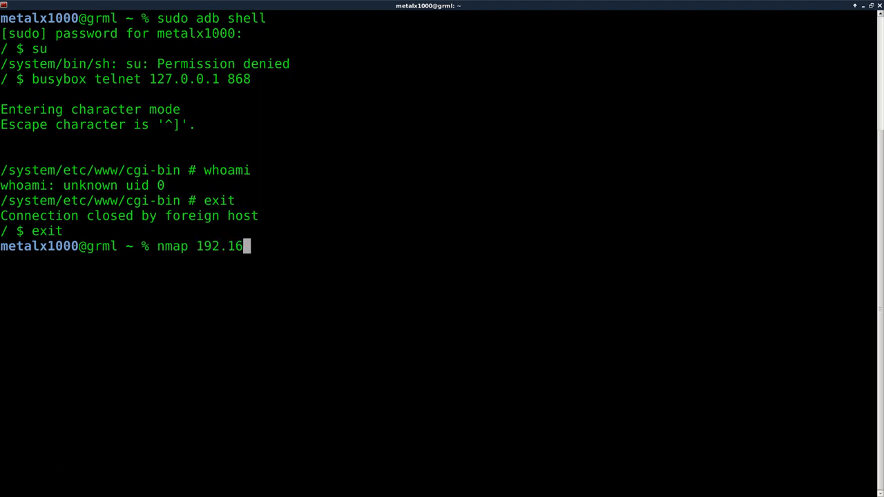
{"action": "type", "text": "8.1."}
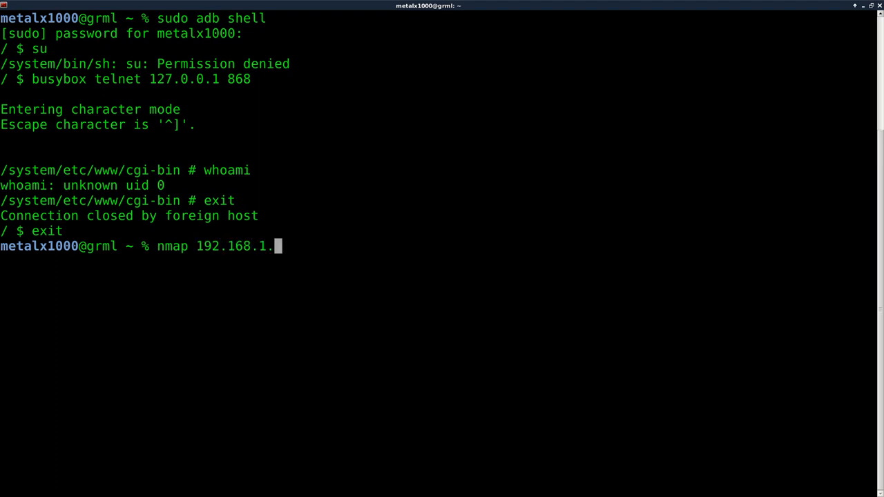
{"action": "type", "text": "2"}
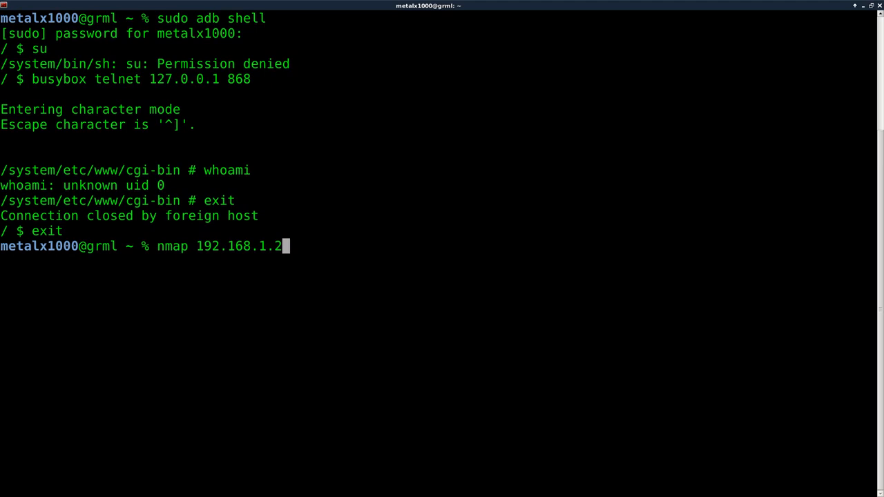
{"action": "key", "text": "Left"}
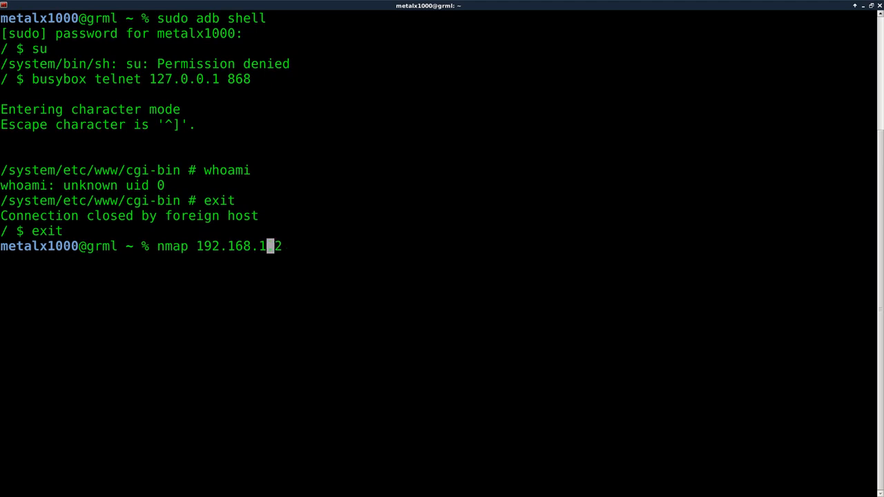
{"action": "type", "text": "0"}
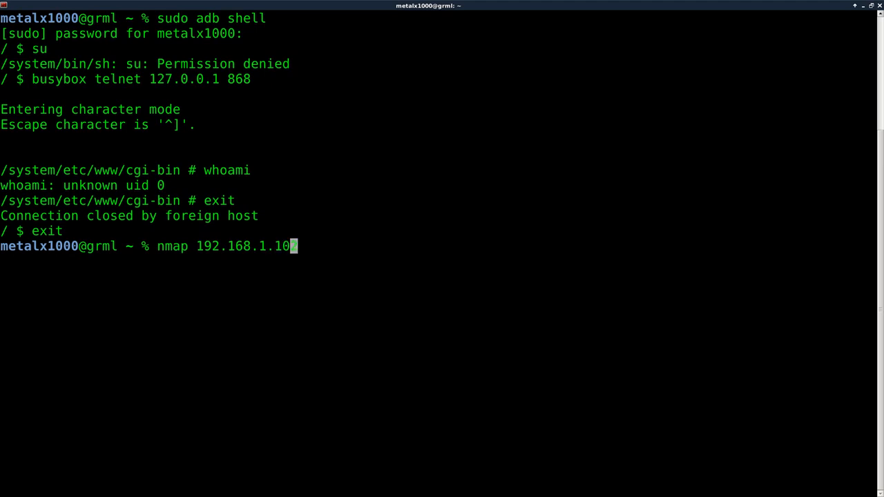
{"action": "key", "text": "Return"}
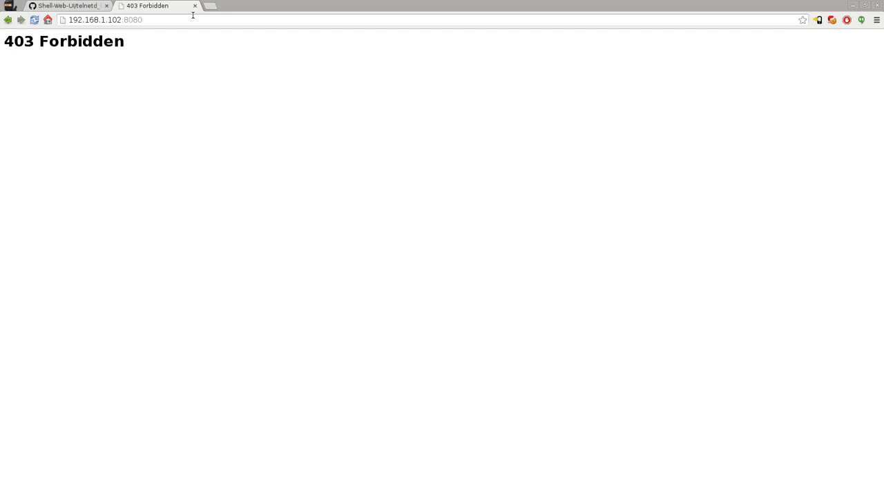
{"action": "mouse_move", "coordinate": [176, 29]}
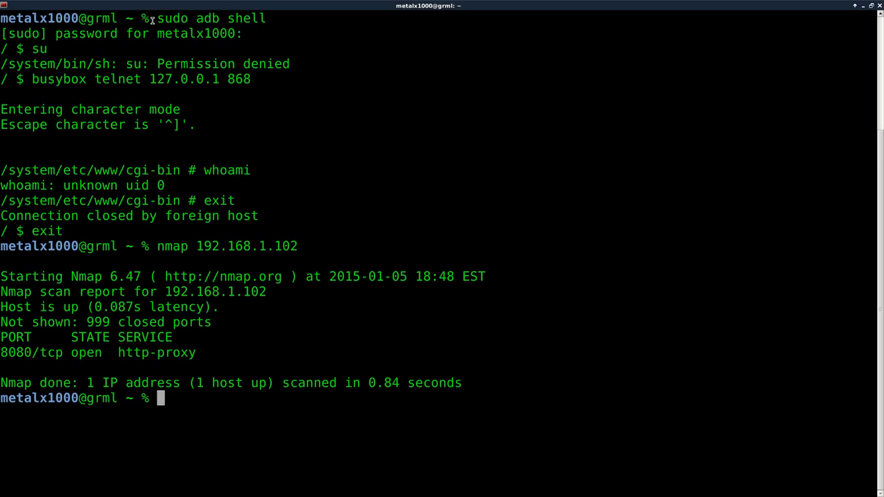
Step: Scan only port 868 on 192.168.1.102 with nmap, then type 'sudo adb shell'
{"action": "type", "text": "nmap 192.168.1.102"}
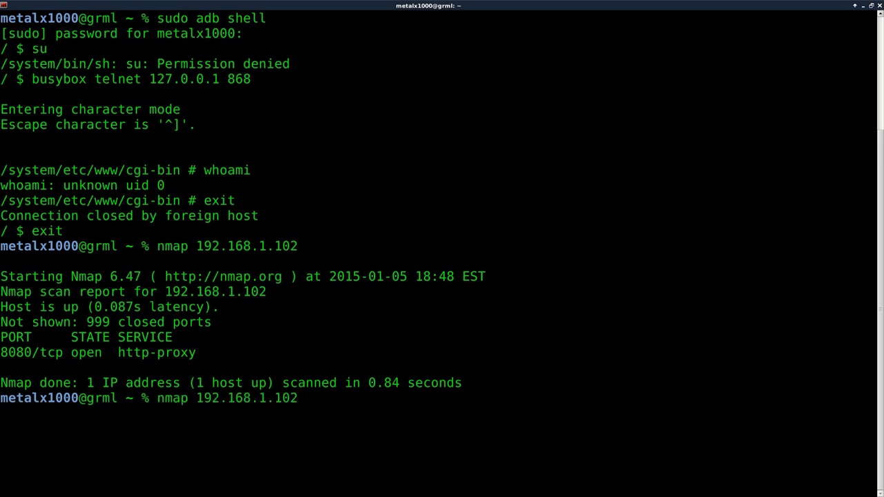
{"action": "type", "text": "-p 86"}
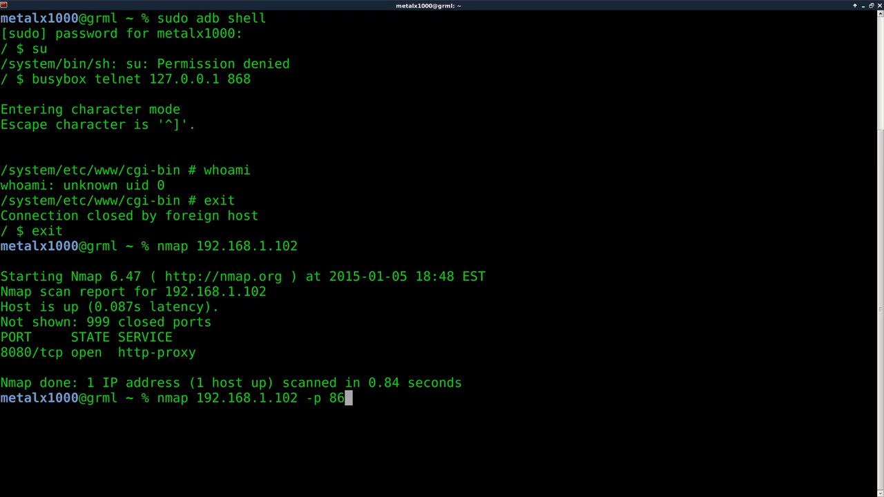
{"action": "type", "text": "8"}
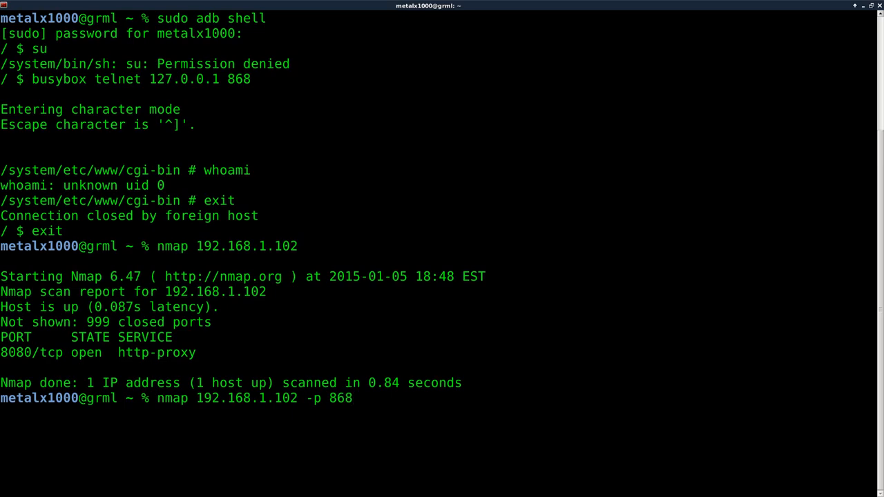
{"action": "key", "text": "Return"}
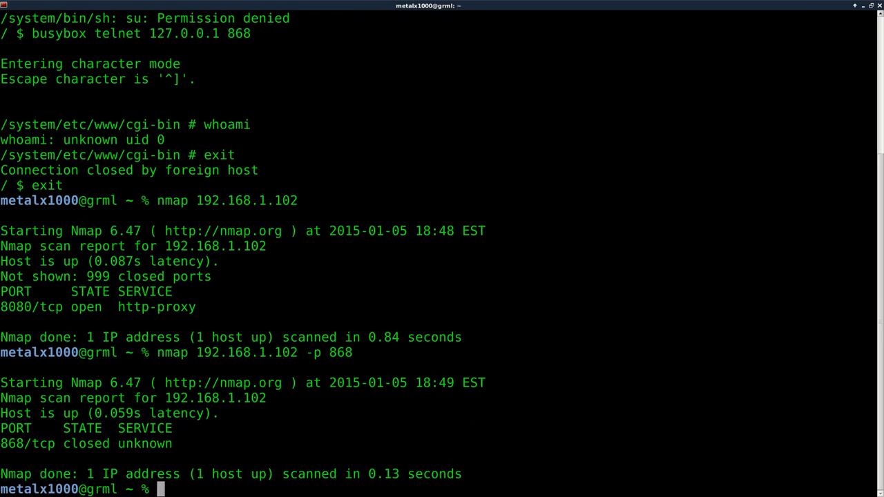
{"action": "type", "text": "sudo adb shell"}
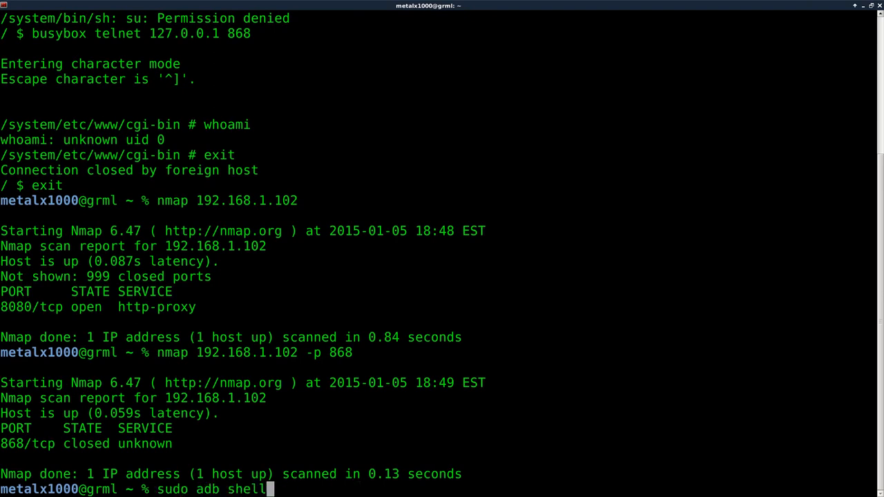
Step: Enter the adb shell, telnet to 127.0.0.1 port 868 via busybox, then exit
{"action": "key", "text": "Return"}
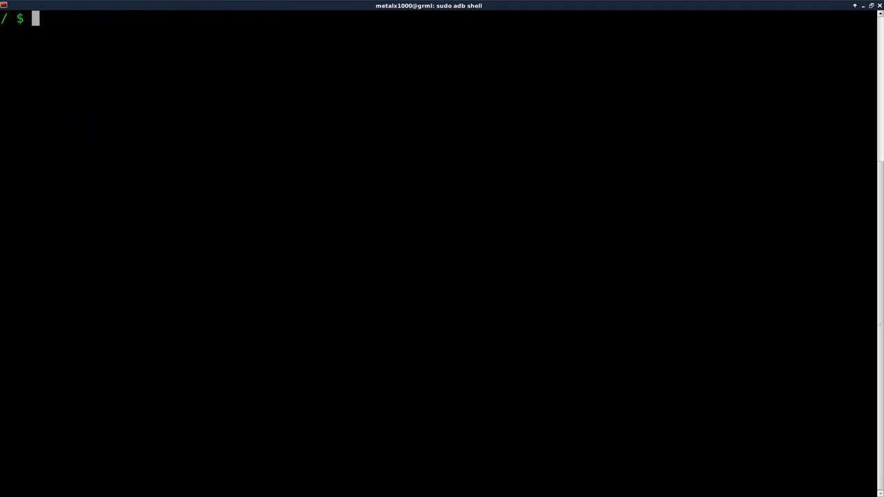
{"action": "type", "text": "bu"}
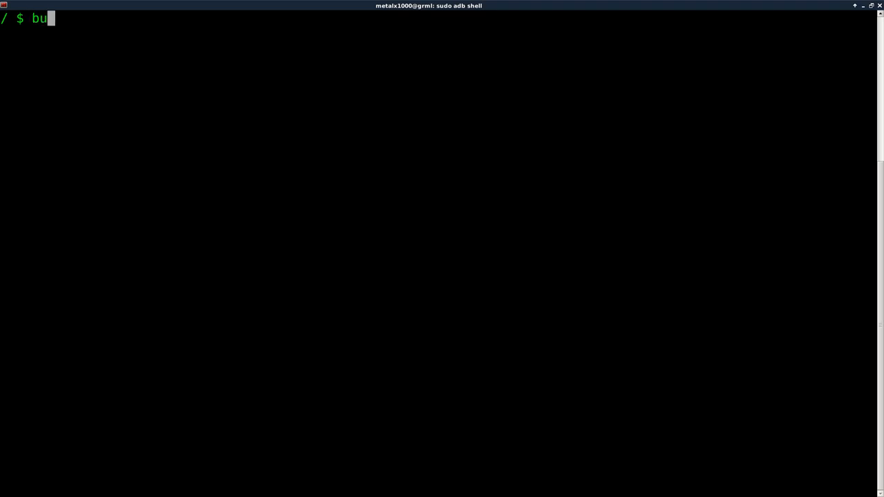
{"action": "type", "text": "sy"}
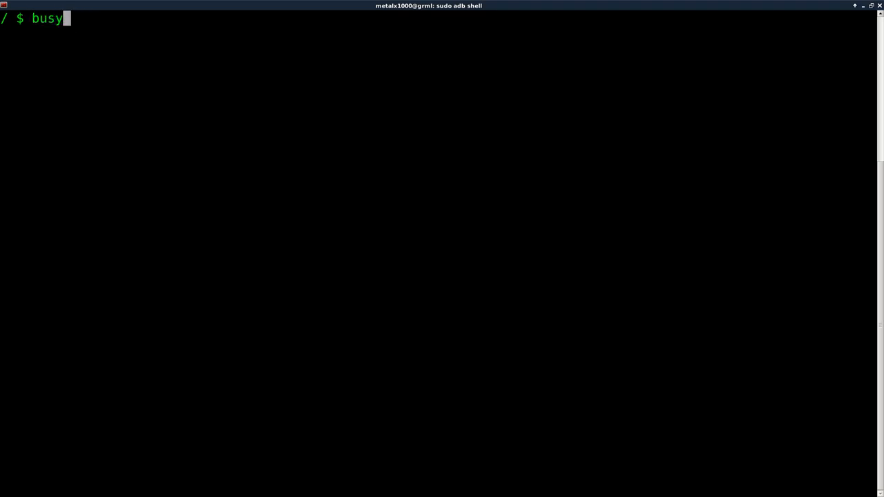
{"action": "type", "text": "box te"}
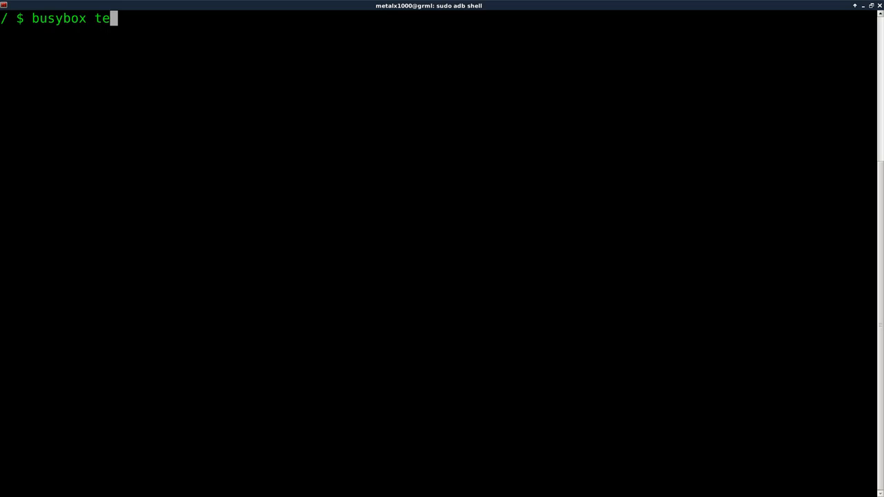
{"action": "type", "text": "lnet"}
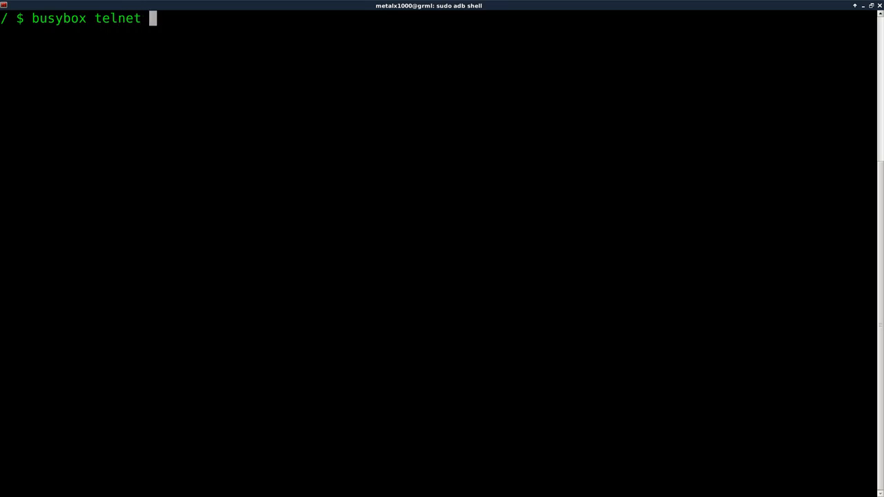
{"action": "type", "text": "127.1"}
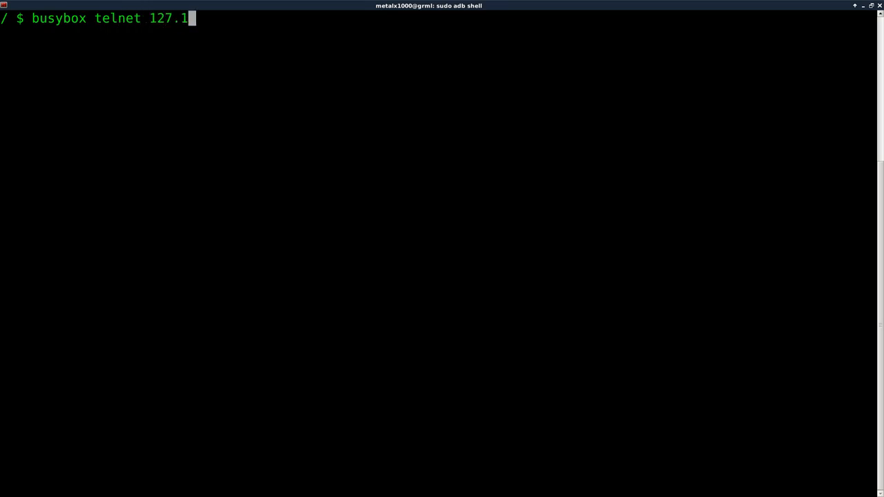
{"action": "type", "text": "0.0."}
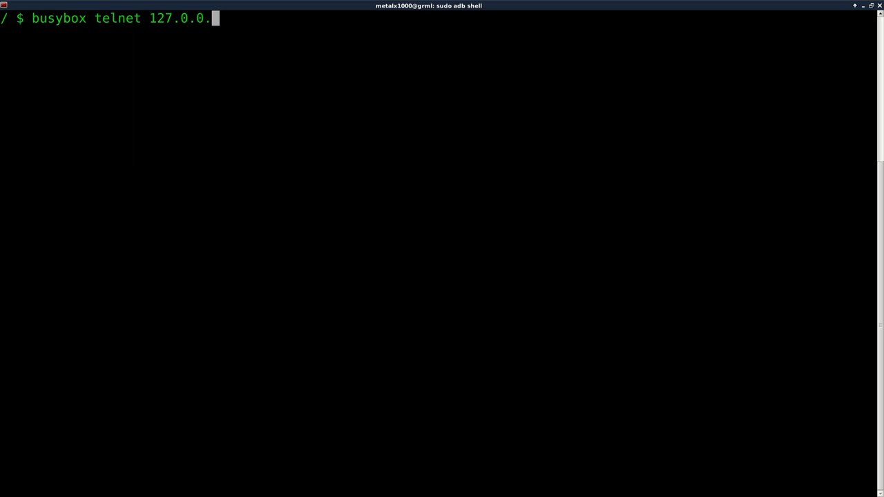
{"action": "type", "text": "1 868"}
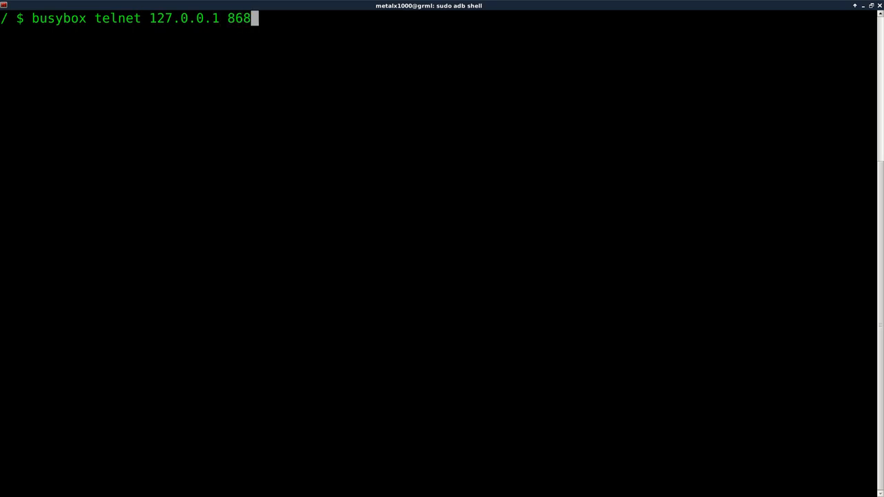
{"action": "key", "text": "Return"}
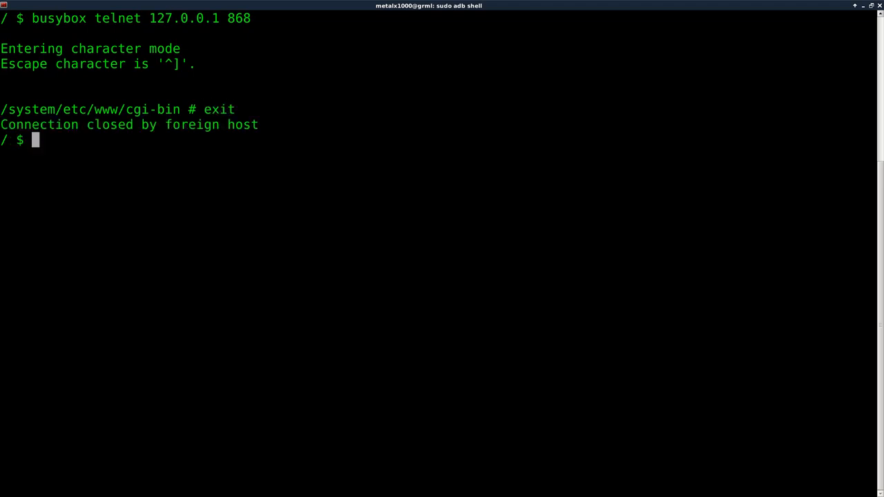
{"action": "type", "text": "exit"}
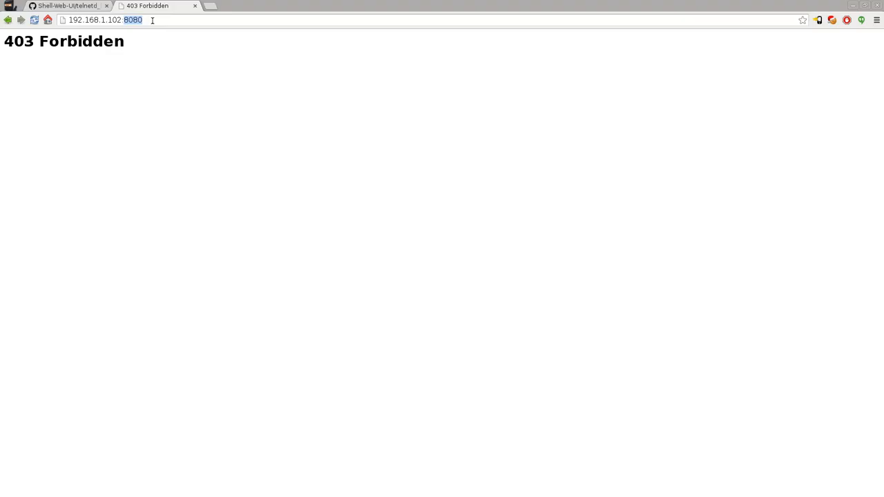
Step: Switch back to the GitHub tab and return to the cgi-bin folder listing
{"action": "left_click", "coordinate": [66, 5]}
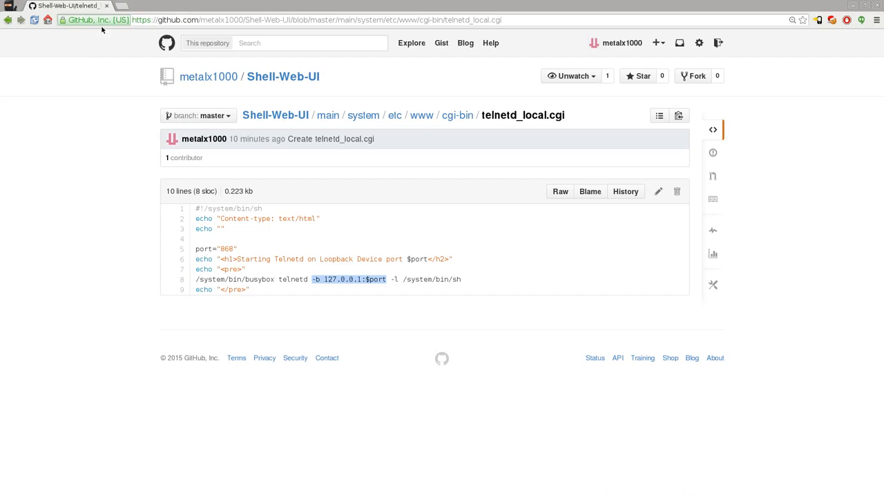
{"action": "mouse_move", "coordinate": [458, 116]}
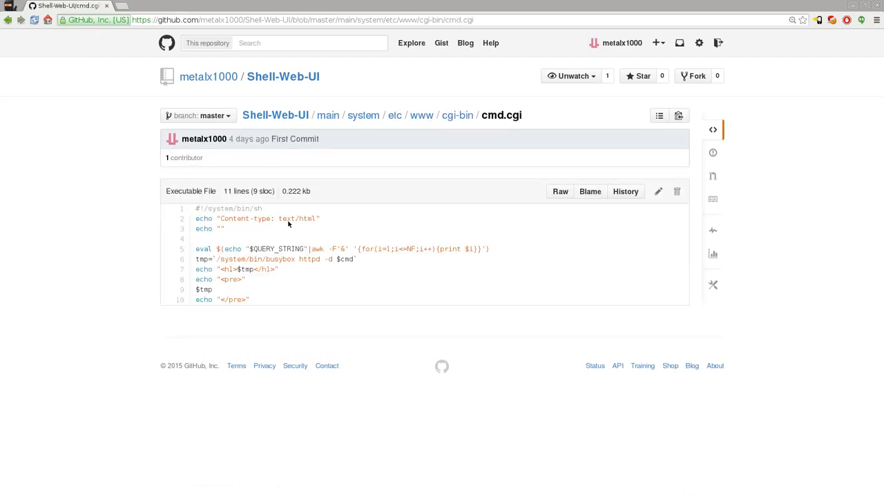
{"action": "mouse_move", "coordinate": [283, 332]}
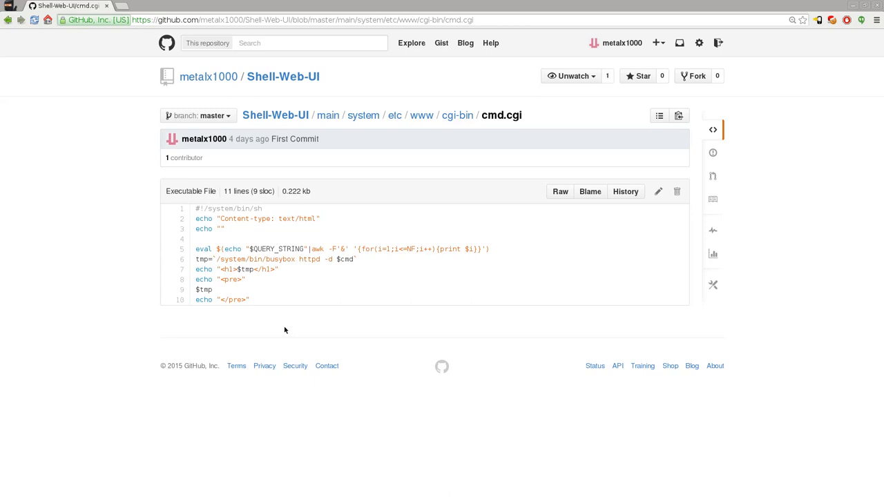
{"action": "mouse_move", "coordinate": [280, 315]}
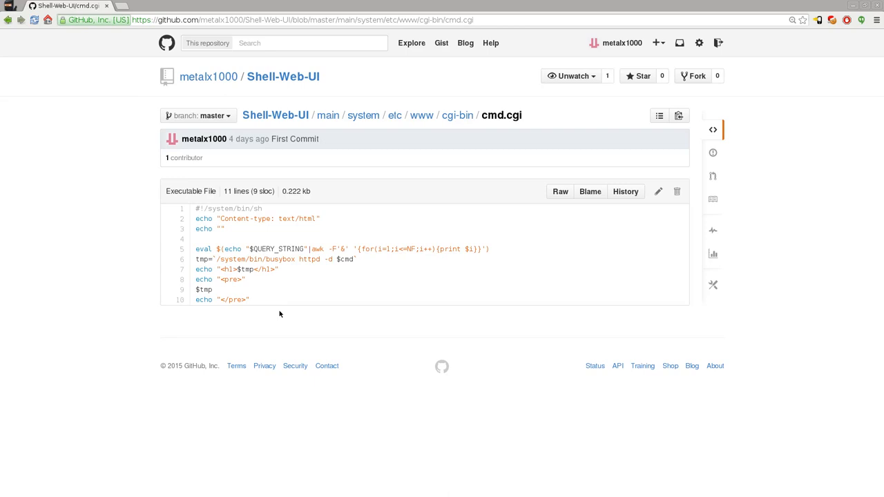
{"action": "mouse_move", "coordinate": [289, 274]}
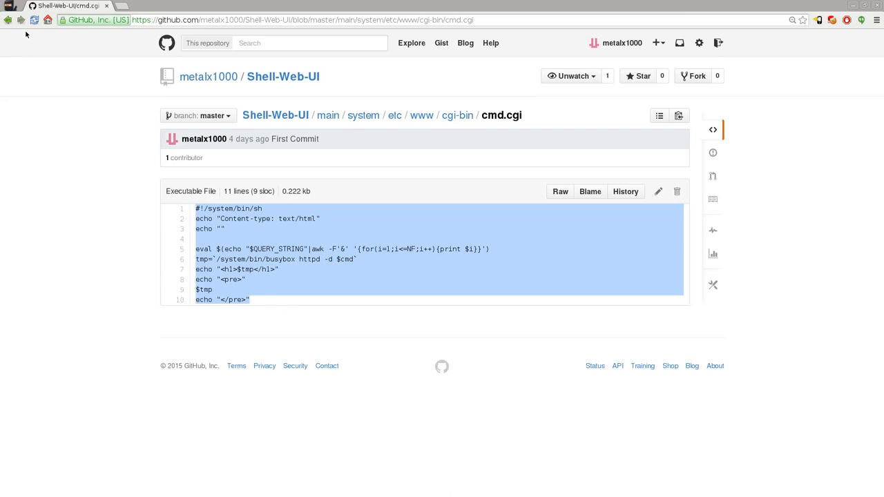
{"action": "mouse_move", "coordinate": [8, 20]}
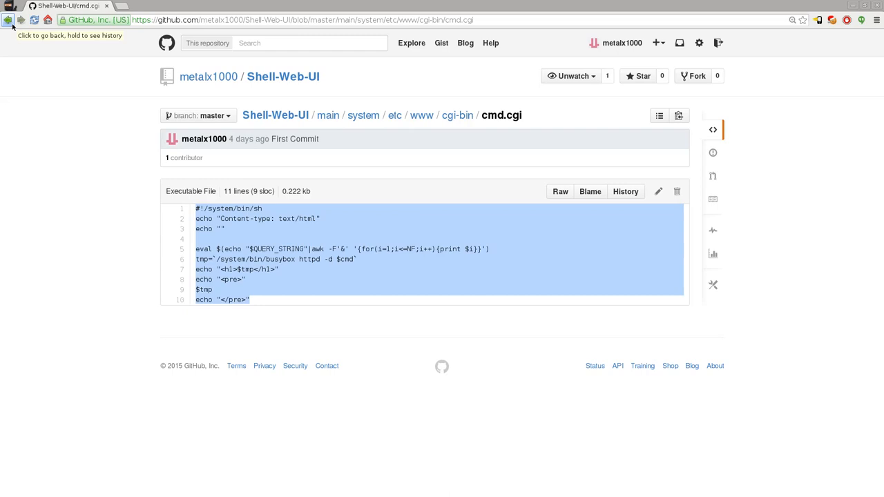
{"action": "left_click", "coordinate": [8, 19]}
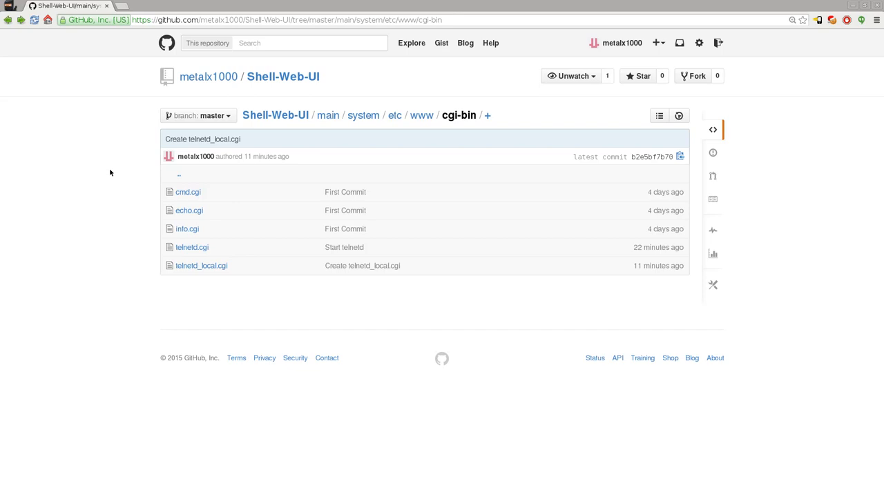
{"action": "mouse_move", "coordinate": [120, 166]}
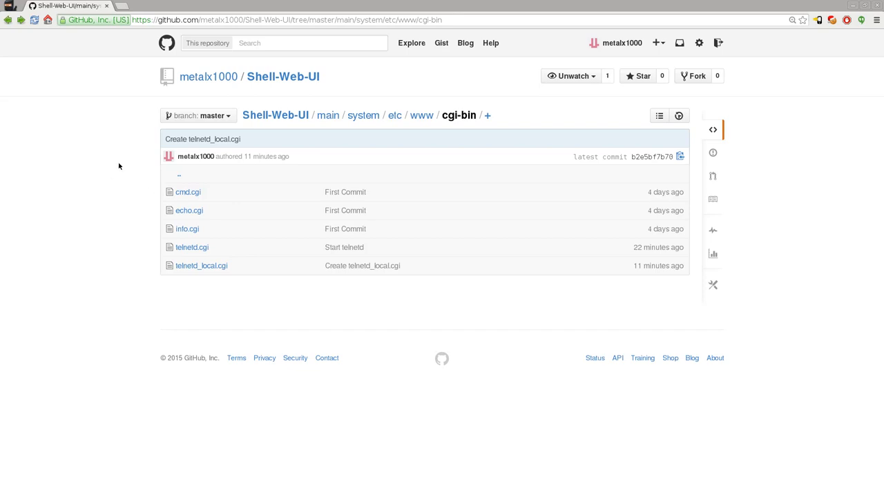
{"action": "mouse_move", "coordinate": [81, 173]}
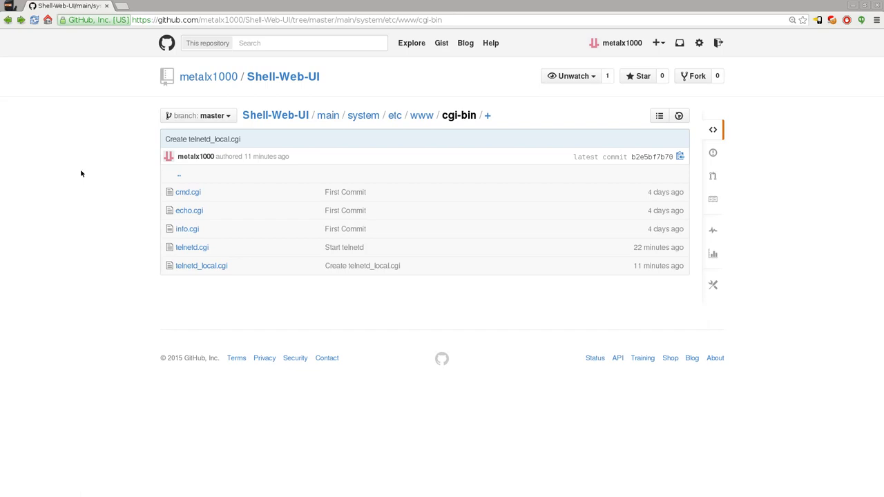
{"action": "mouse_move", "coordinate": [11, 36]}
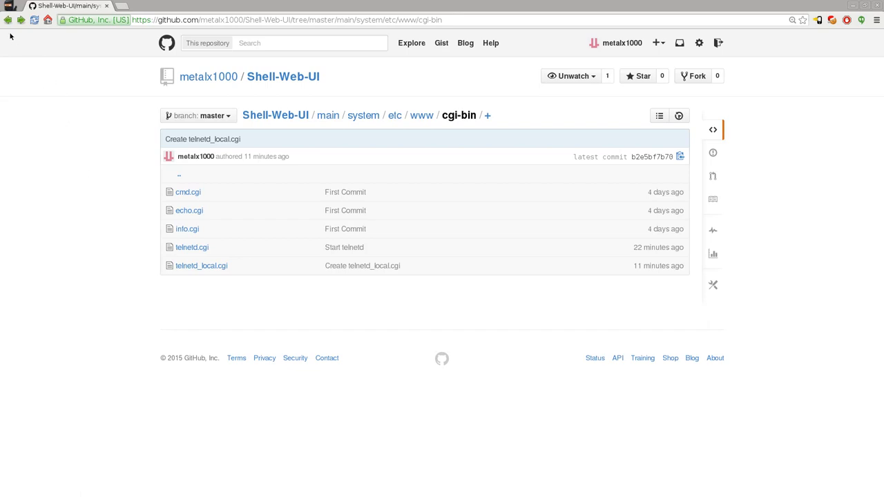
{"action": "mouse_move", "coordinate": [616, 217]}
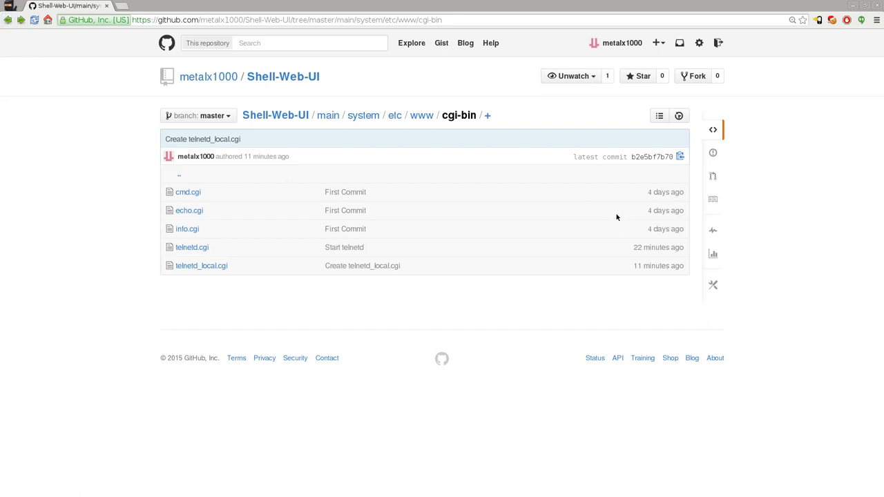
{"action": "mouse_move", "coordinate": [169, 236]}
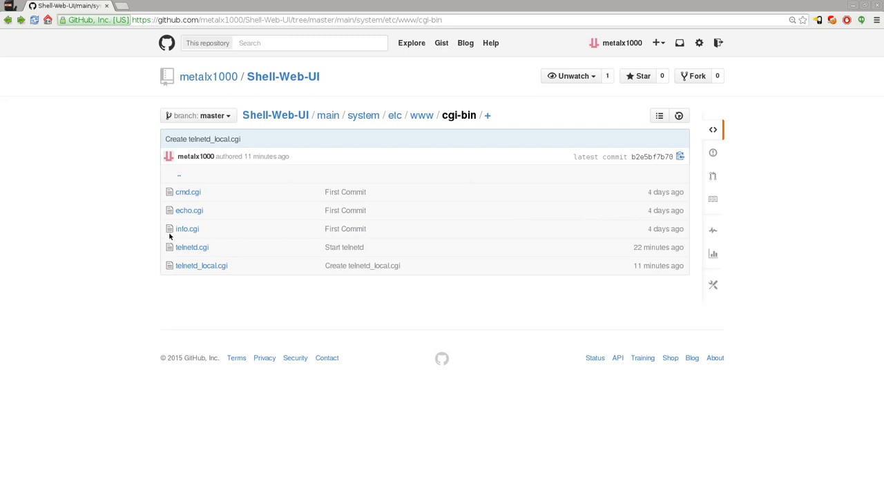
{"action": "mouse_move", "coordinate": [207, 222]}
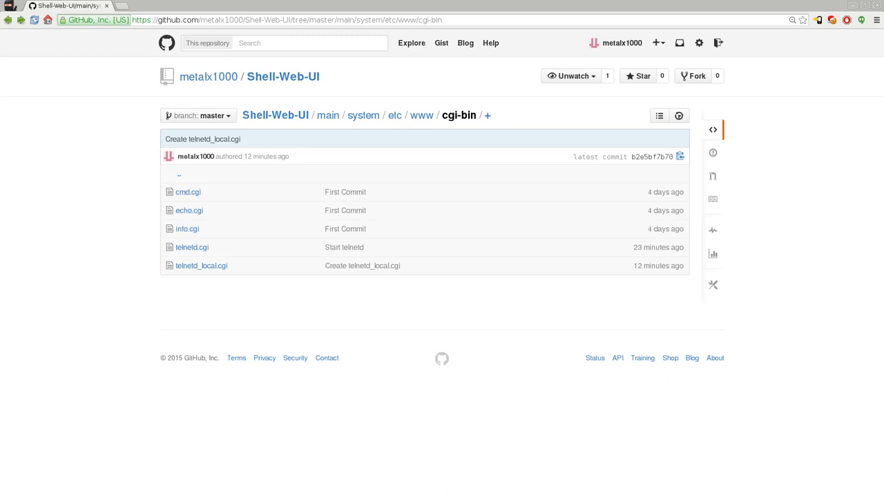
Step: Open the Shell-Web-UI repository home page from the cgi-bin folder listing
{"action": "left_click", "coordinate": [280, 76]}
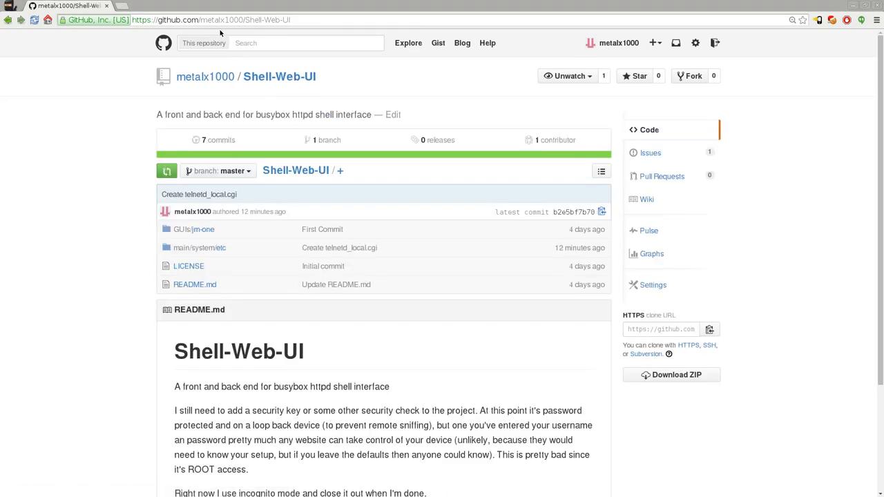
{"action": "mouse_move", "coordinate": [270, 183]}
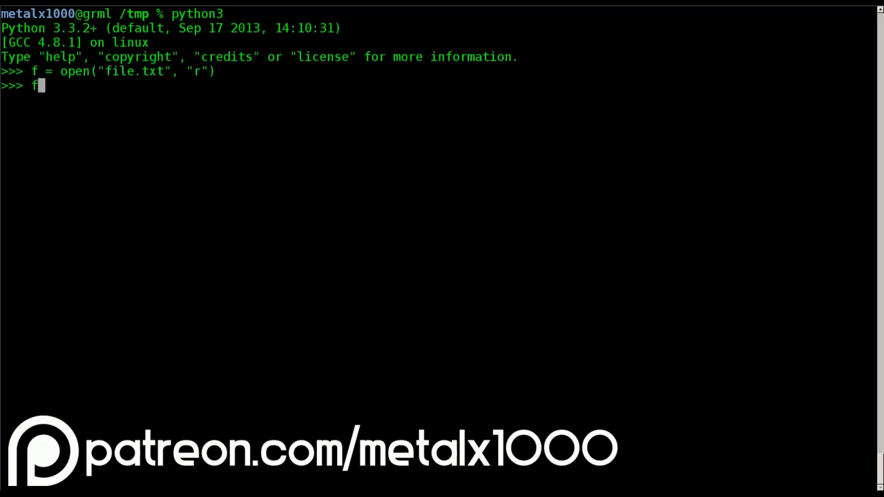
Step: Read file.txt's contents with f.read() in the Python 3 session
{"action": "type", "text": "f.read()"}
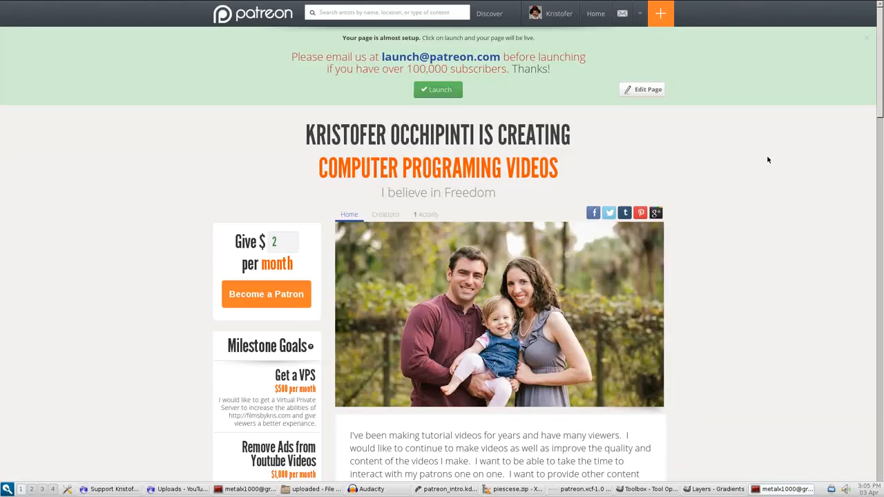
Step: Scroll the Patreon pledge tiers down to the $50 DVD of Videos and Data reward
{"action": "scroll", "scroll_direction": "down", "scroll_amount": 3}
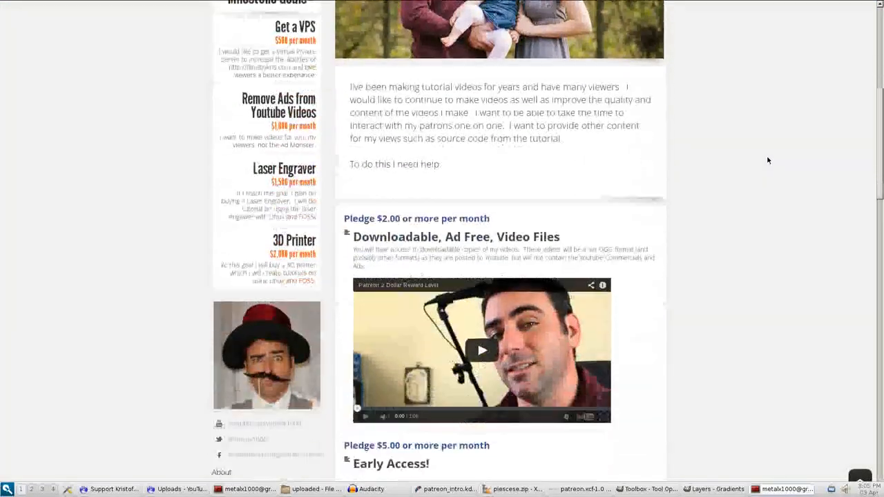
{"action": "scroll", "scroll_direction": "down", "scroll_amount": 3}
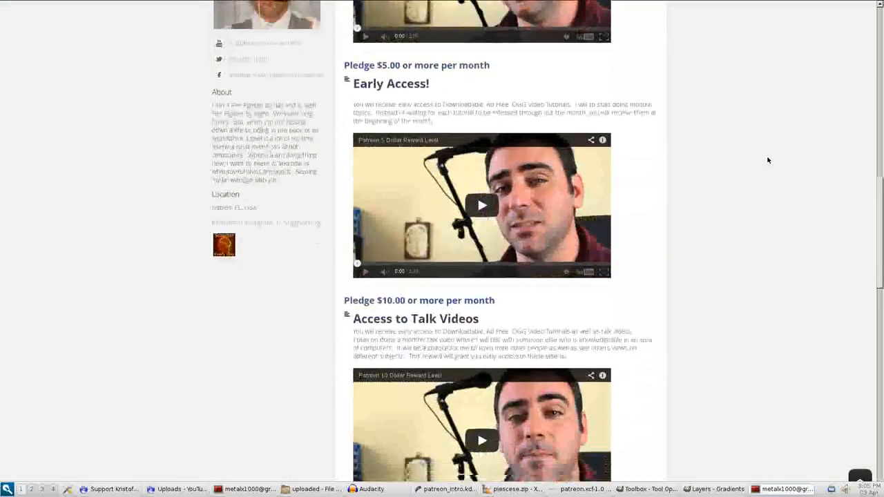
{"action": "scroll", "scroll_direction": "down", "scroll_amount": 3}
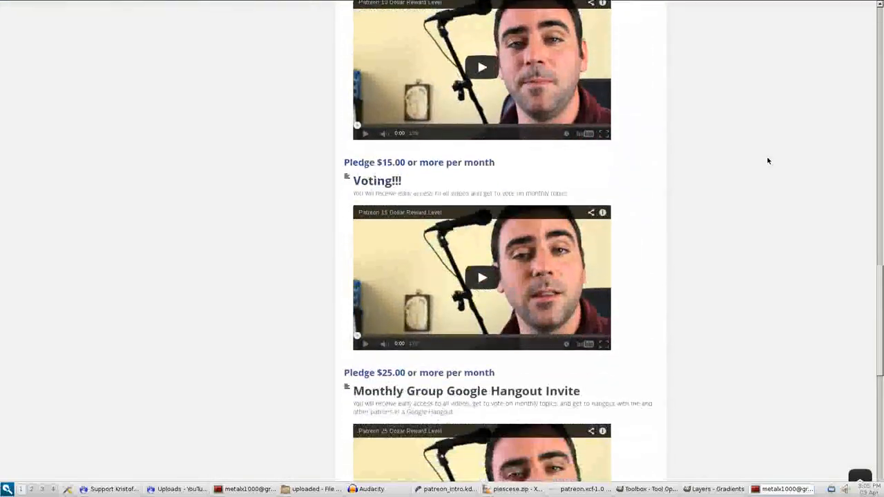
{"action": "scroll", "scroll_direction": "down", "scroll_amount": 3}
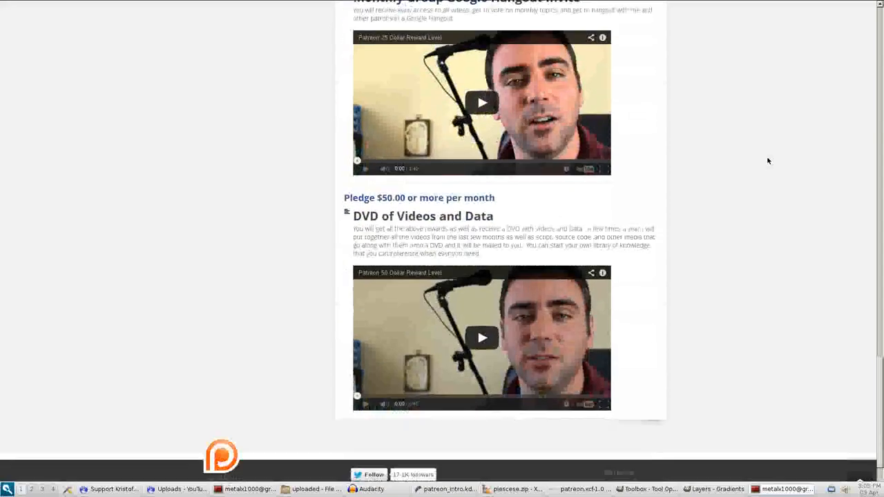